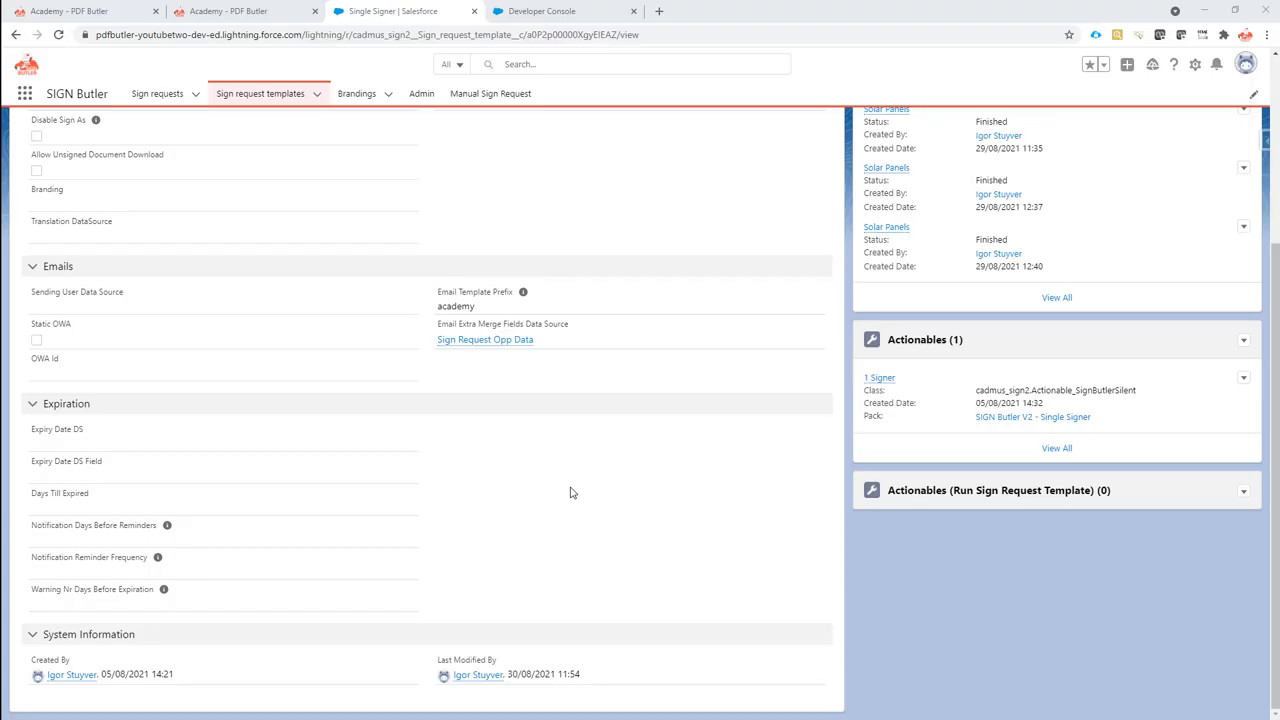
mouse_move(576, 510)
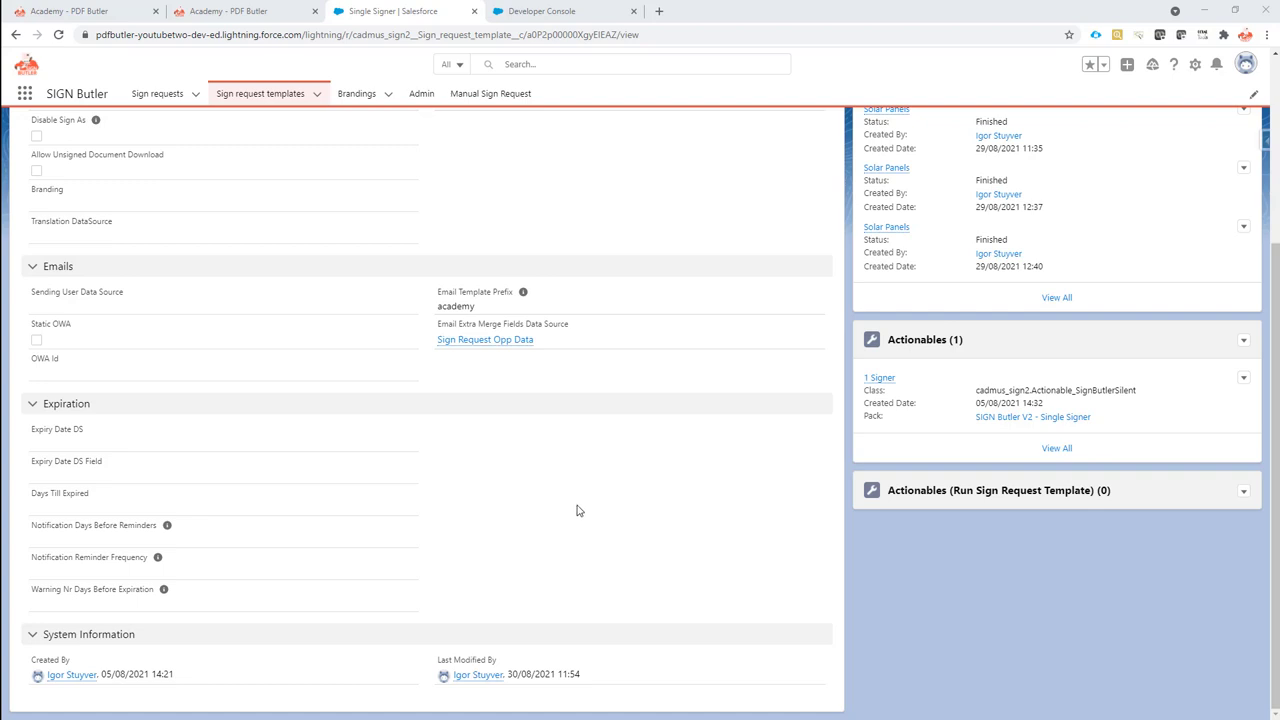
Search the App Launcher for "opp" to find Opportunities.
scroll(up, 3)
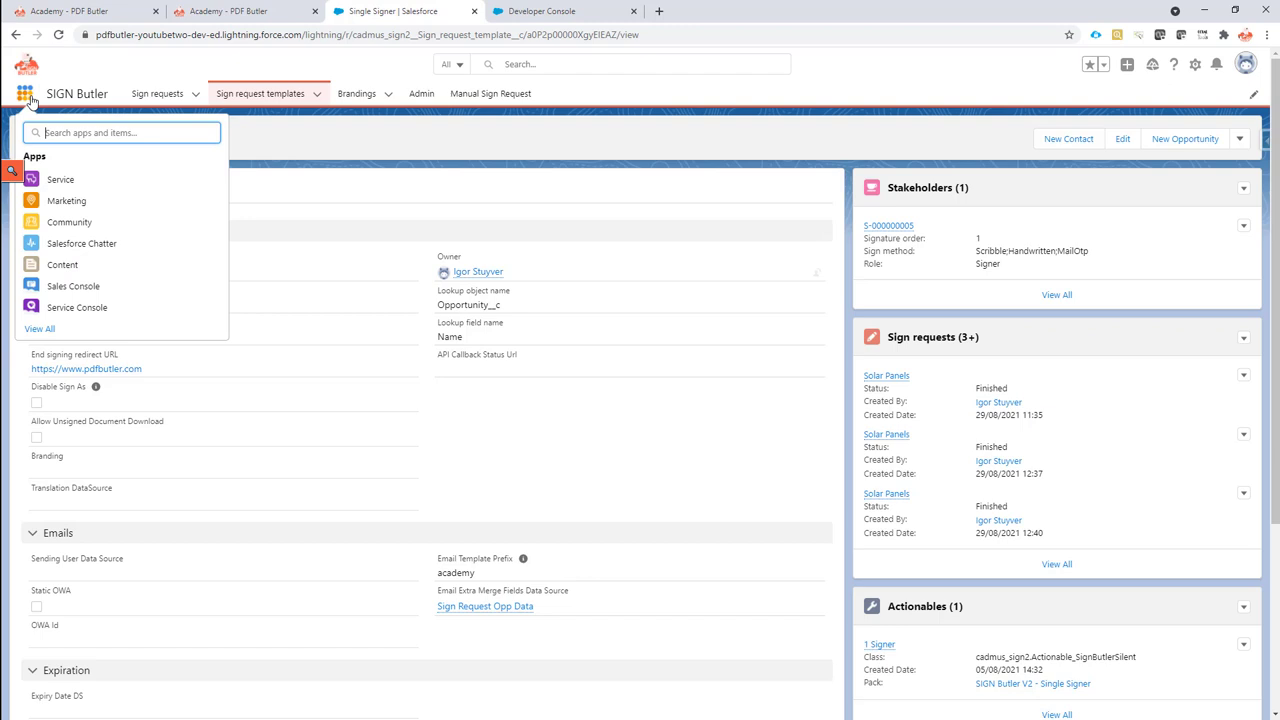
text(opp)
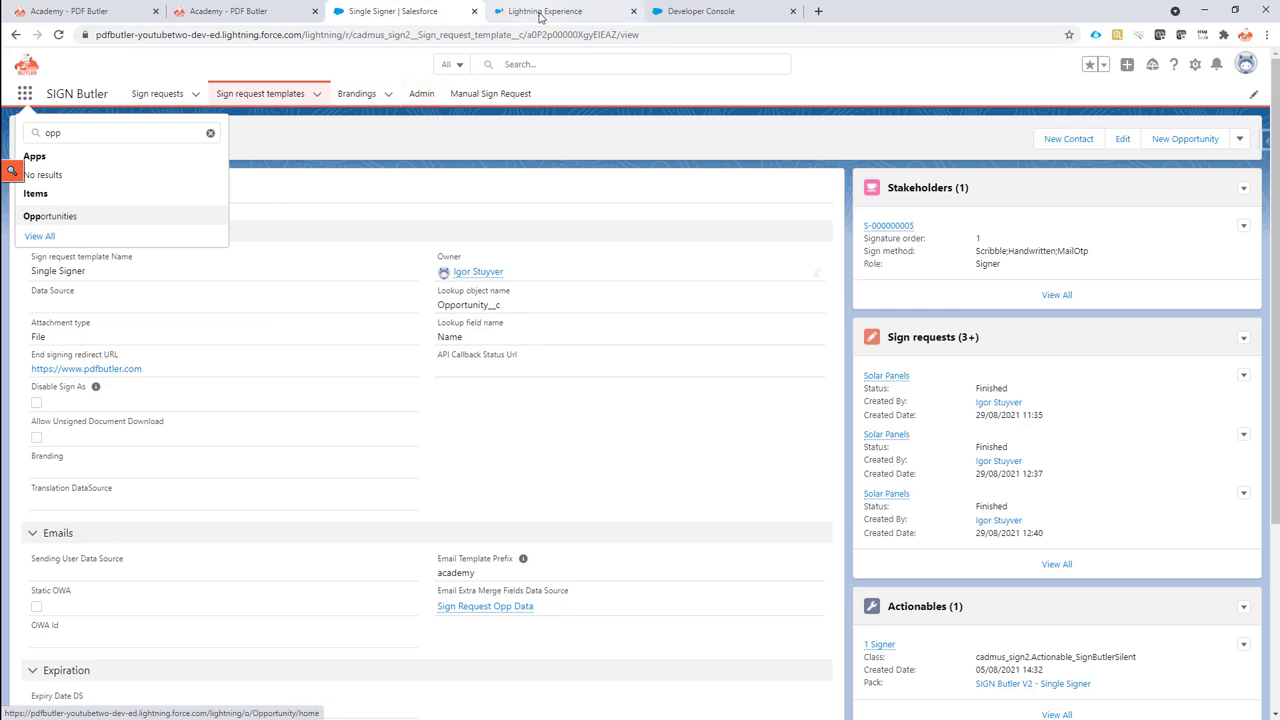
Open the Solar Panels opportunity and view its Notes & Attachments with the signed quote.
click(48, 216)
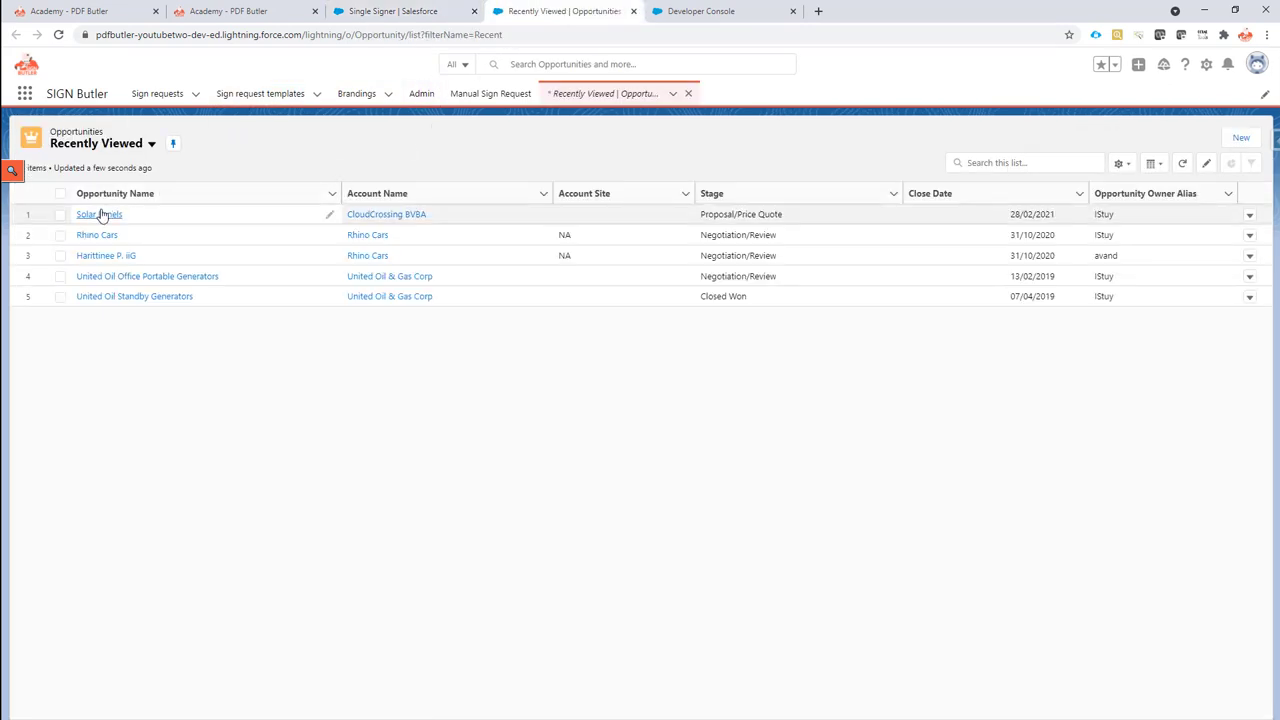
click(98, 214)
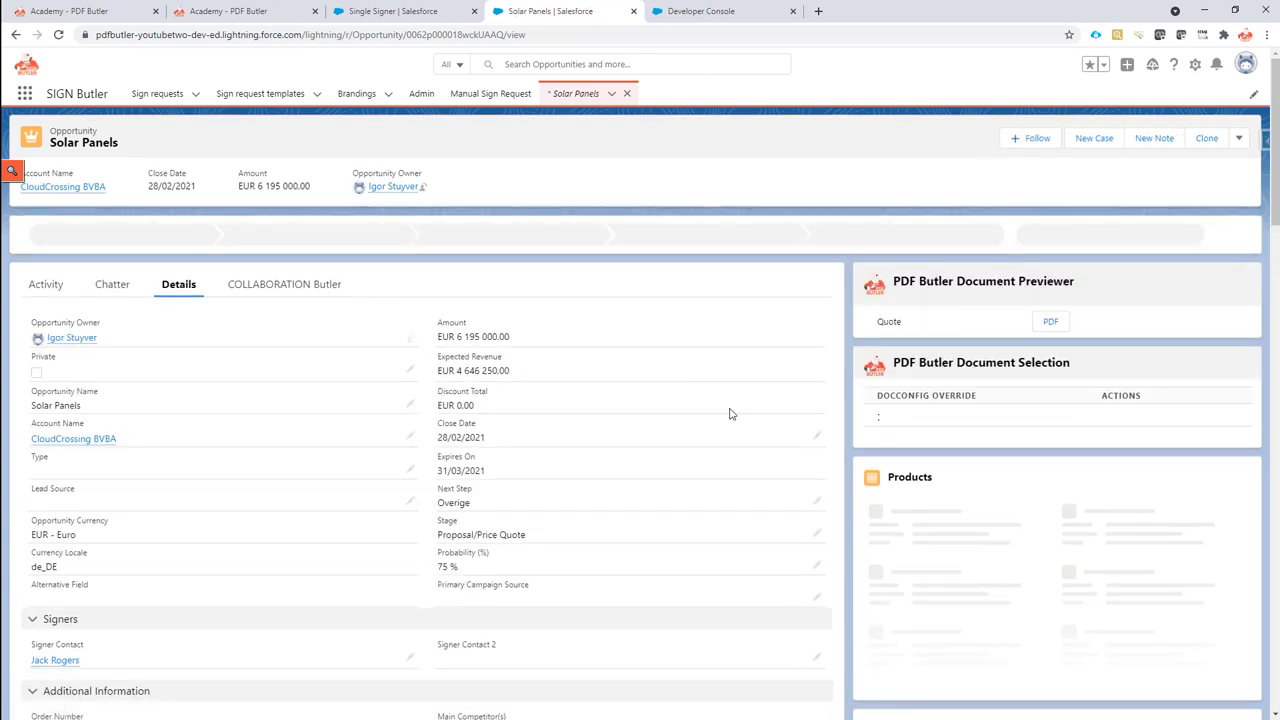
scroll(down, 3)
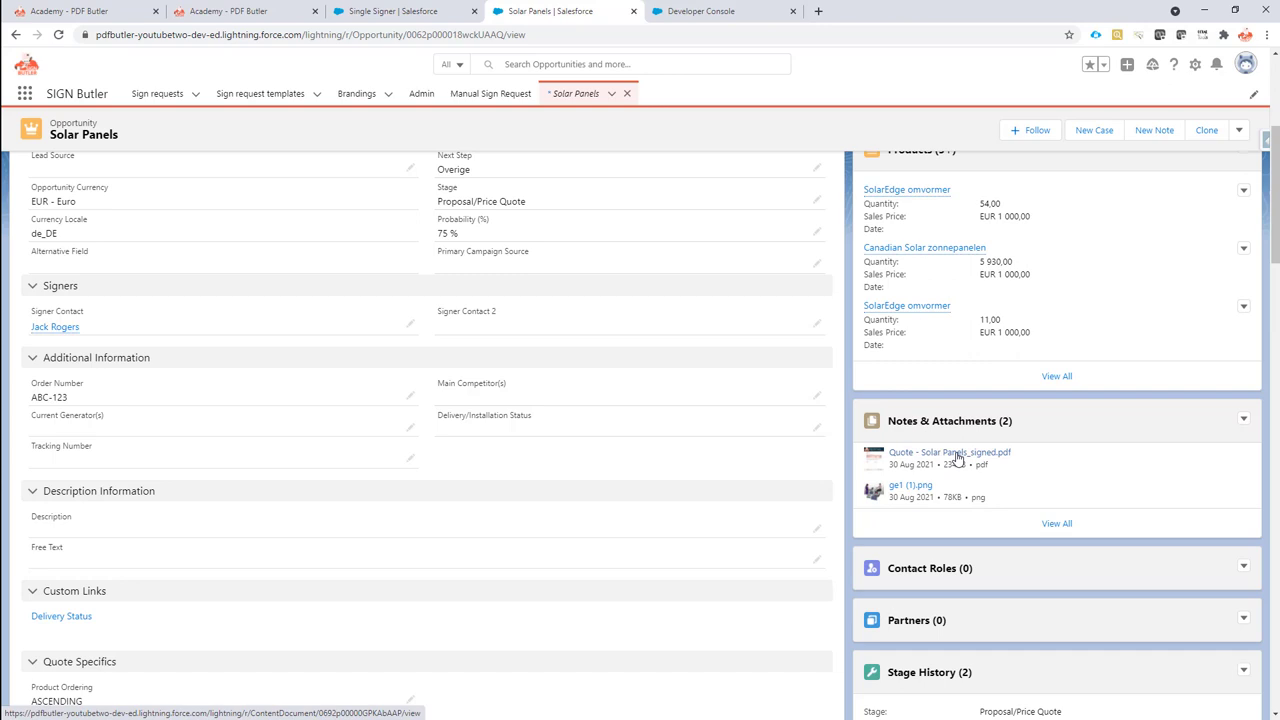
mouse_move(948, 452)
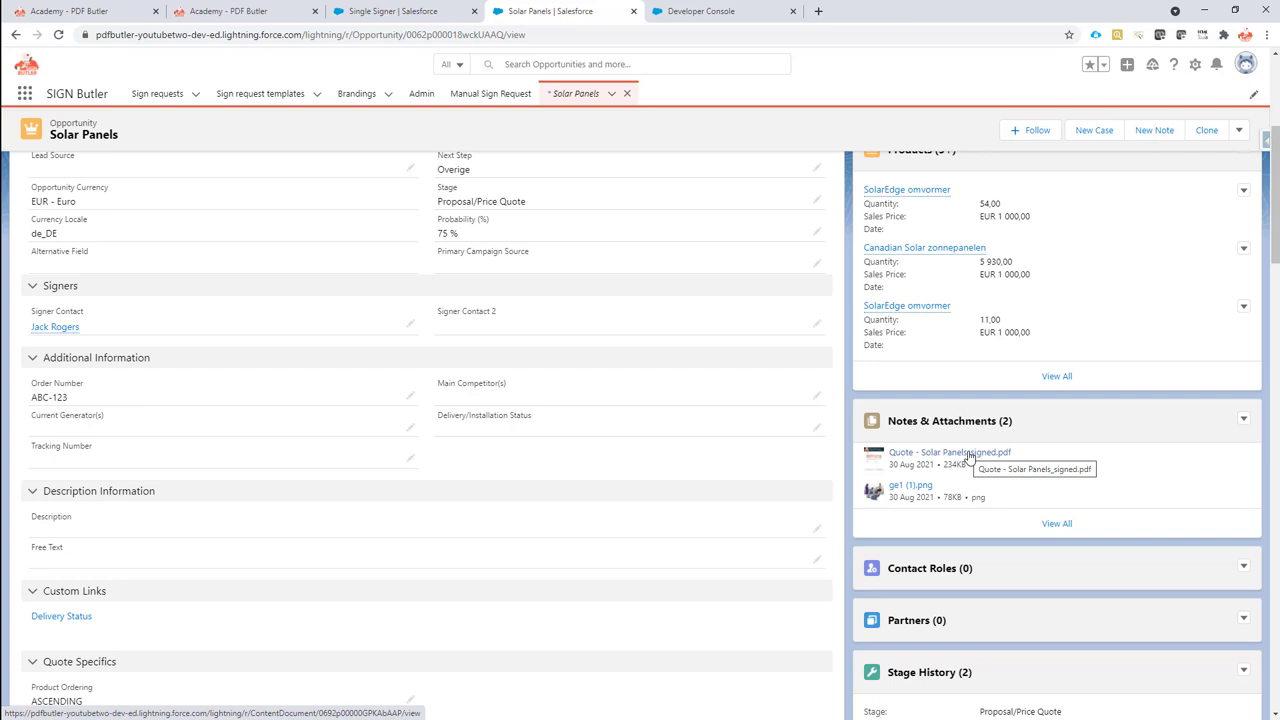
mouse_move(680, 294)
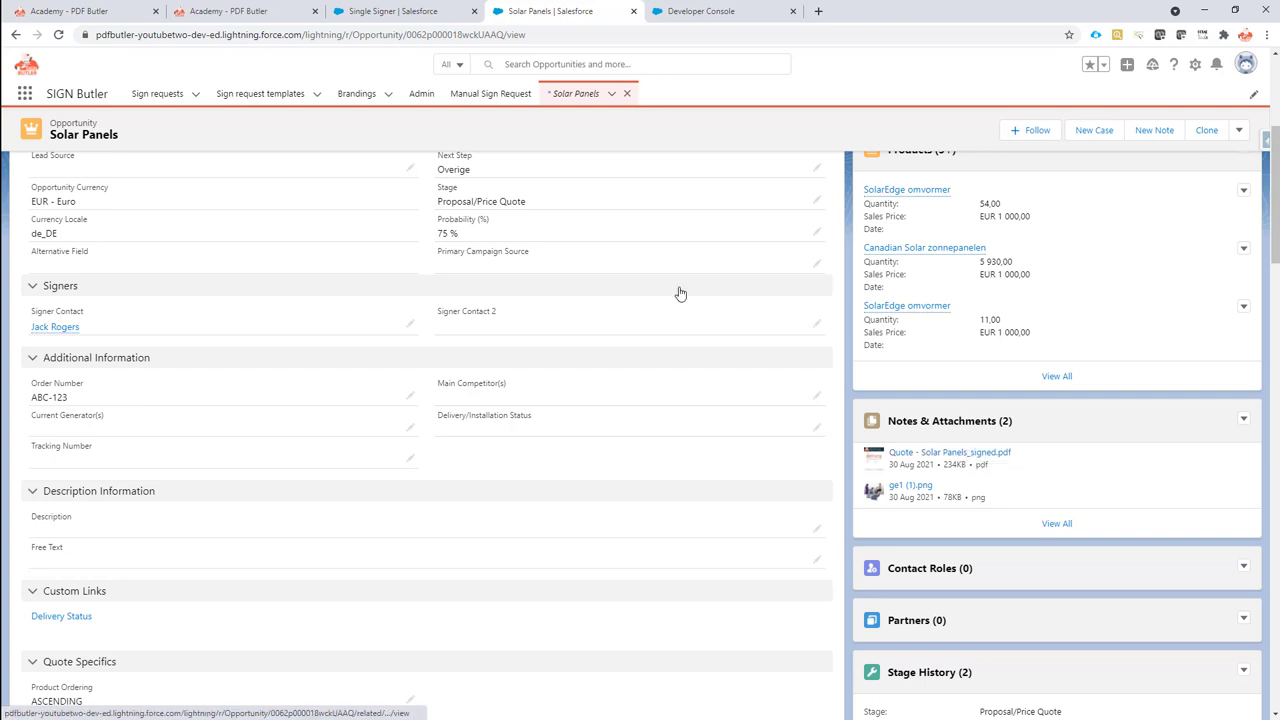
mouse_move(404, 12)
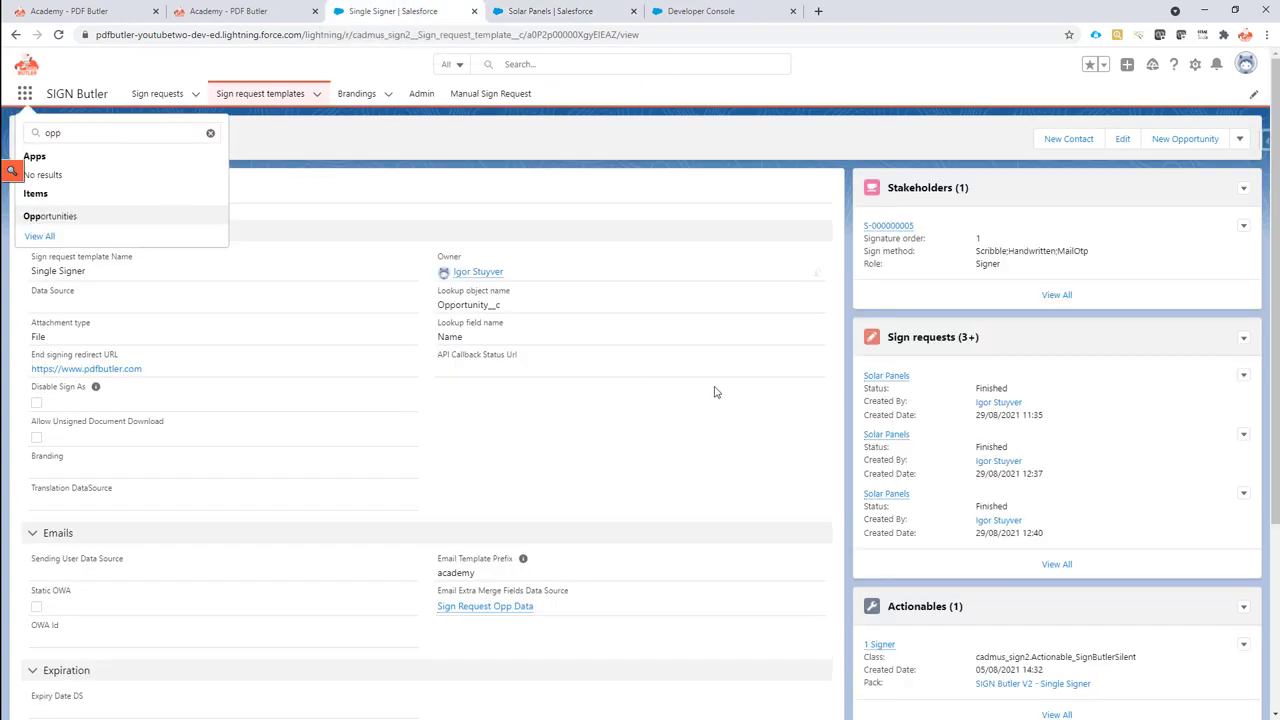
scroll(down, 3)
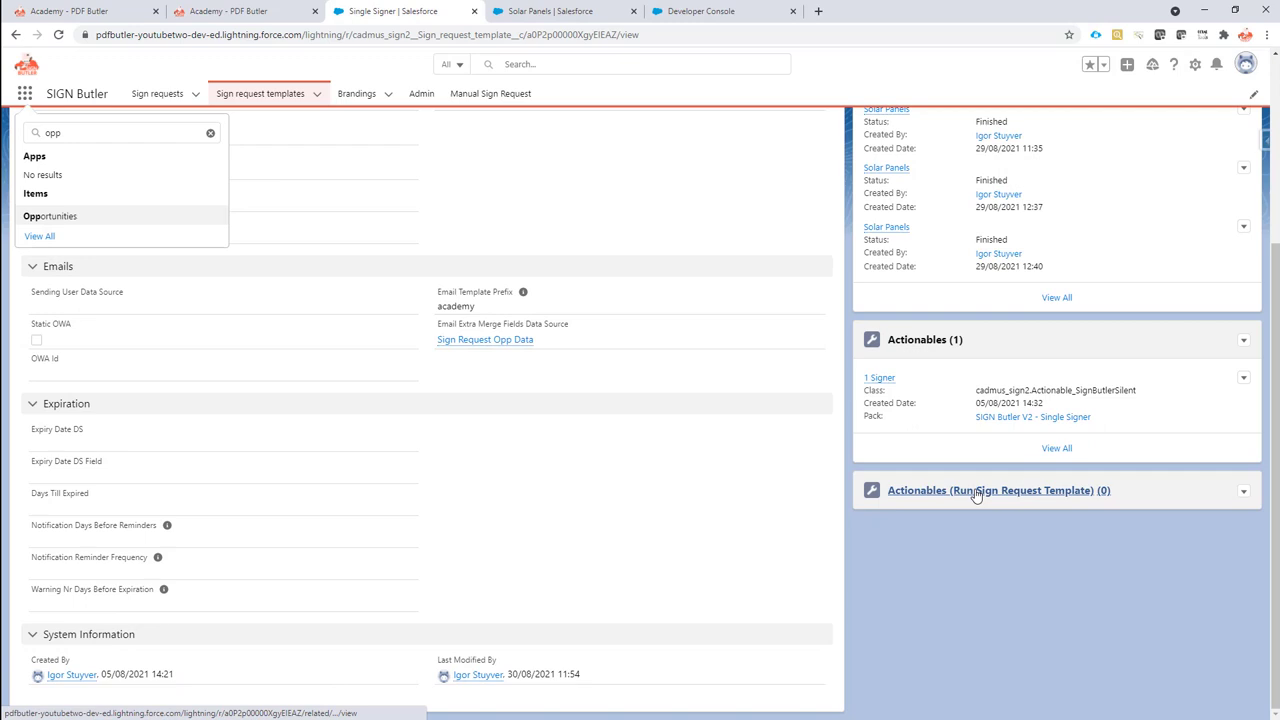
mouse_move(1078, 498)
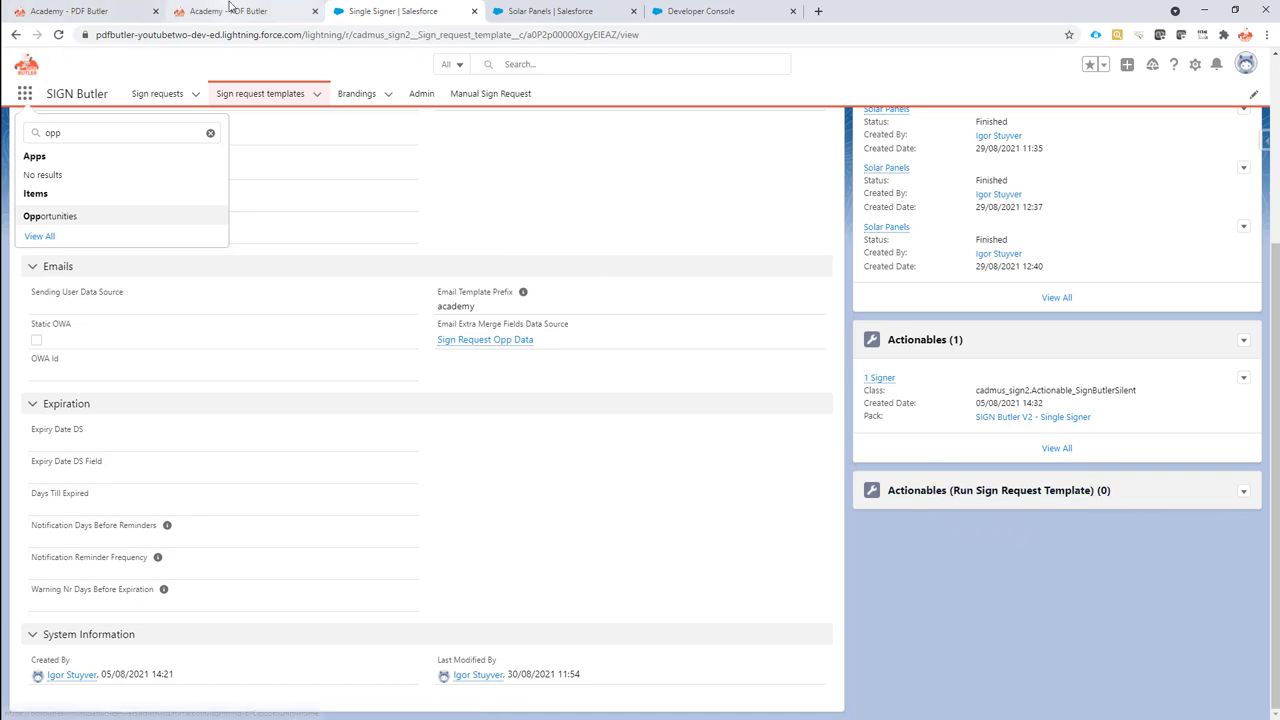
Read the 'Call Flow on AFTER Actionable' and 'Actionable run APEX Class' Academy articles, returning to Single Signer.
click(84, 12)
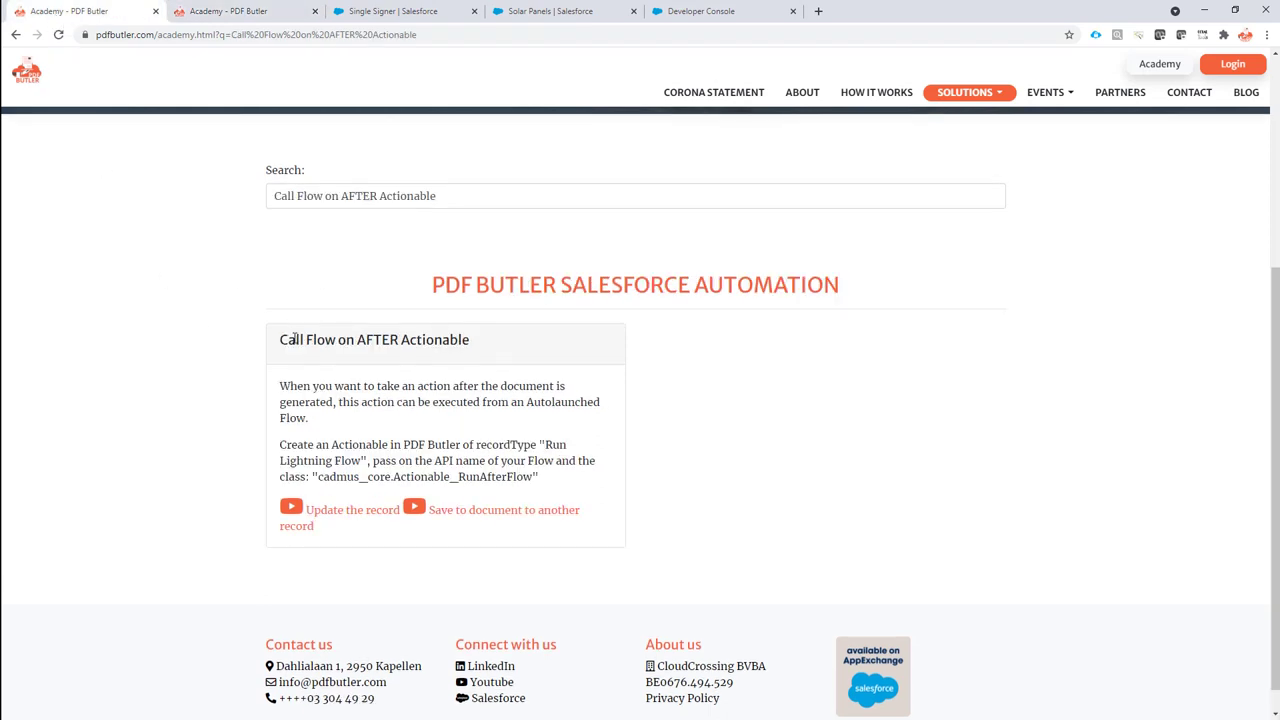
double_click(372, 340)
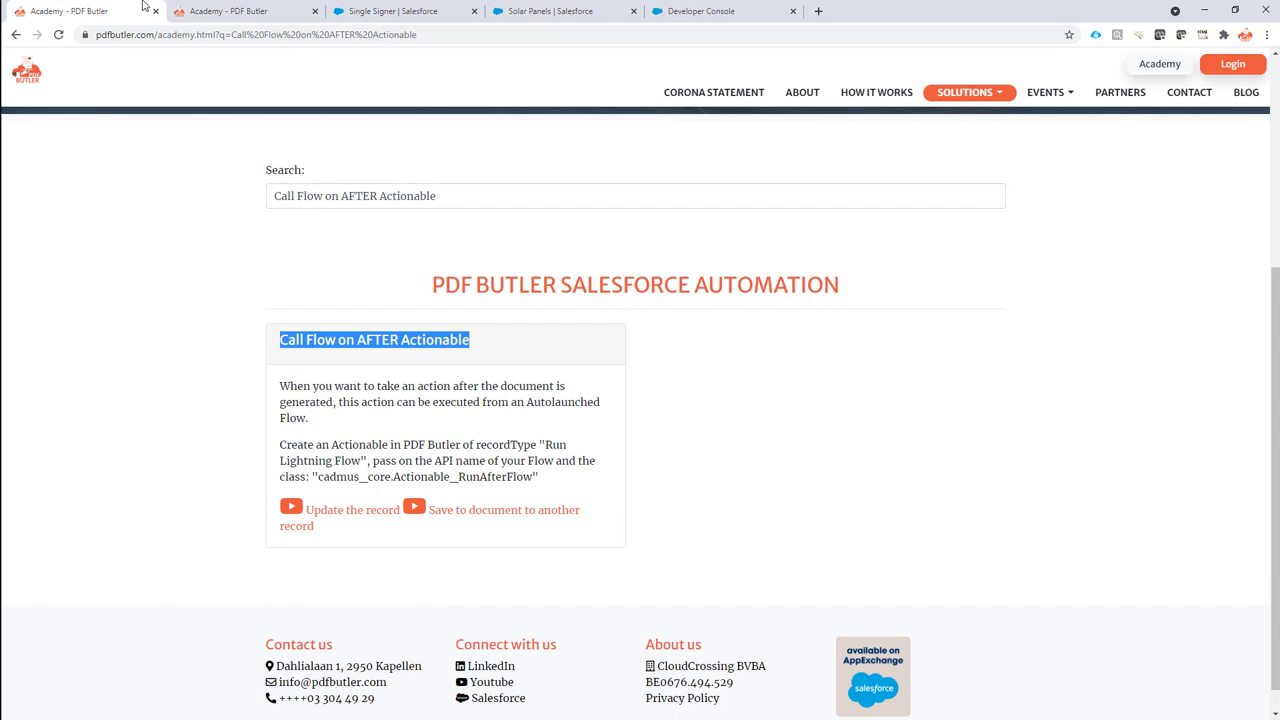
mouse_move(76, 12)
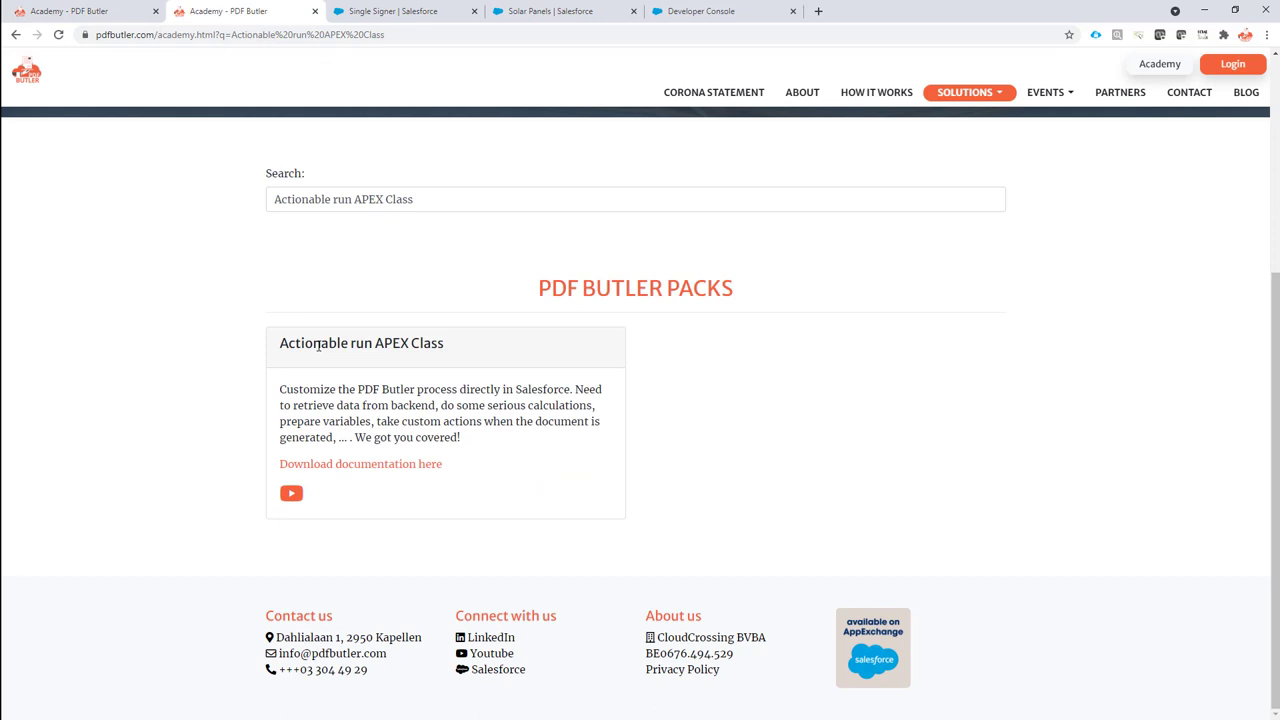
mouse_move(390, 42)
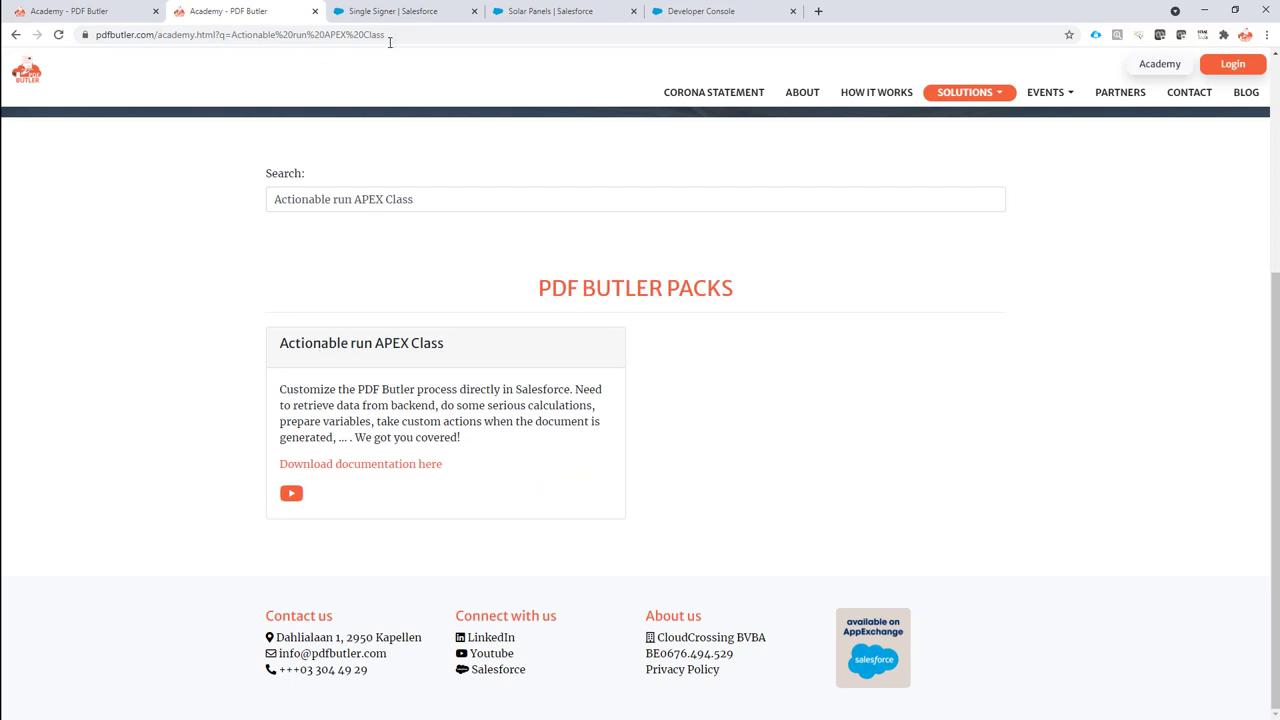
mouse_move(404, 12)
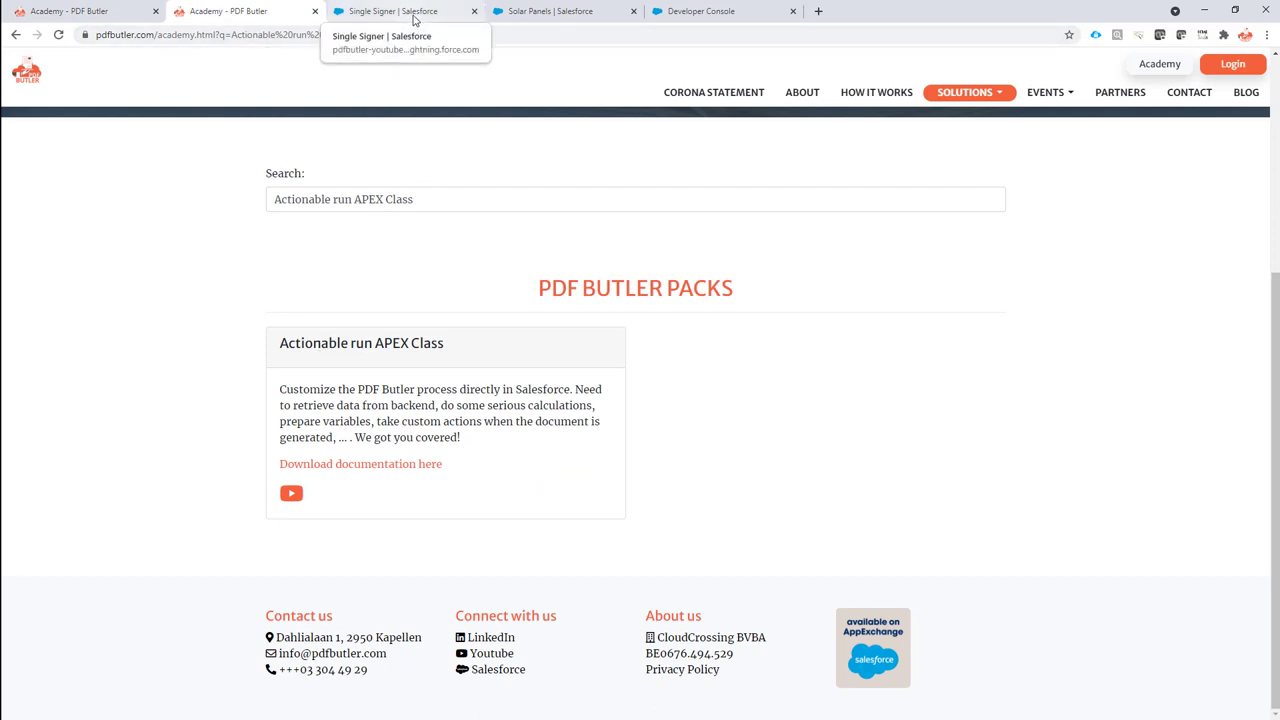
click(400, 12)
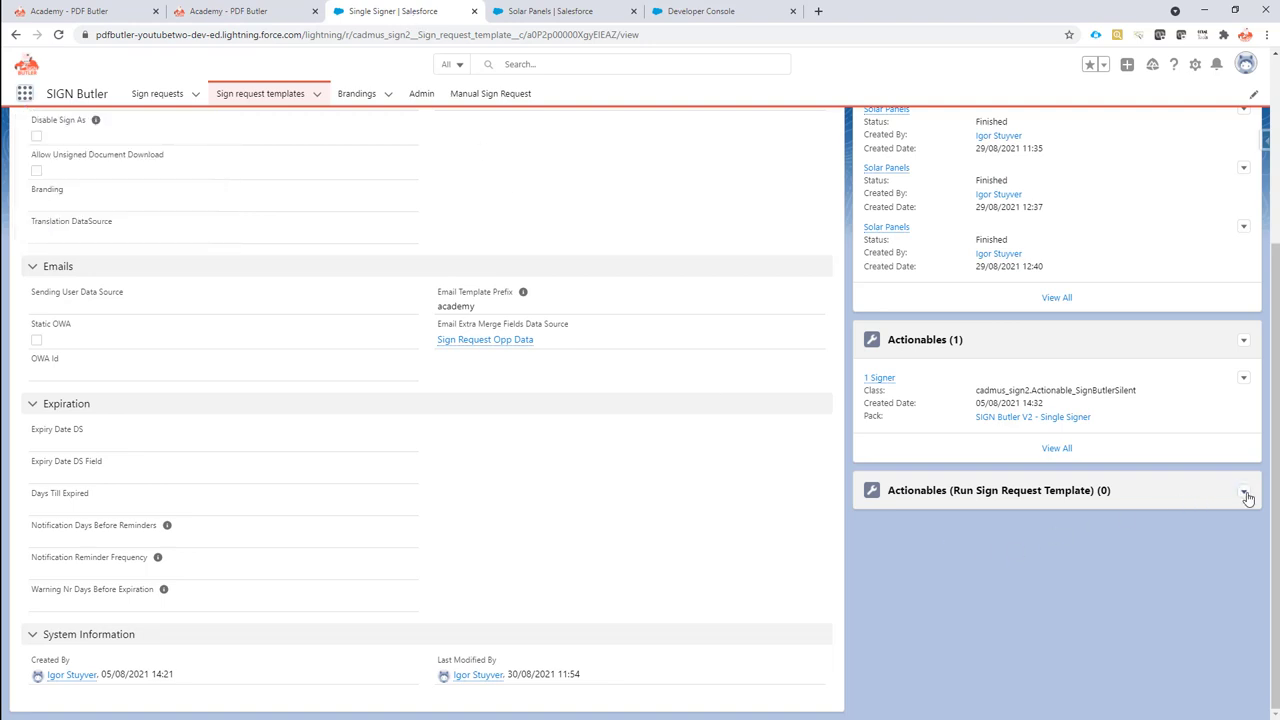
Review the SignRequestV2AfterActionable Apex class and its debug lines in the Developer Console.
click(700, 12)
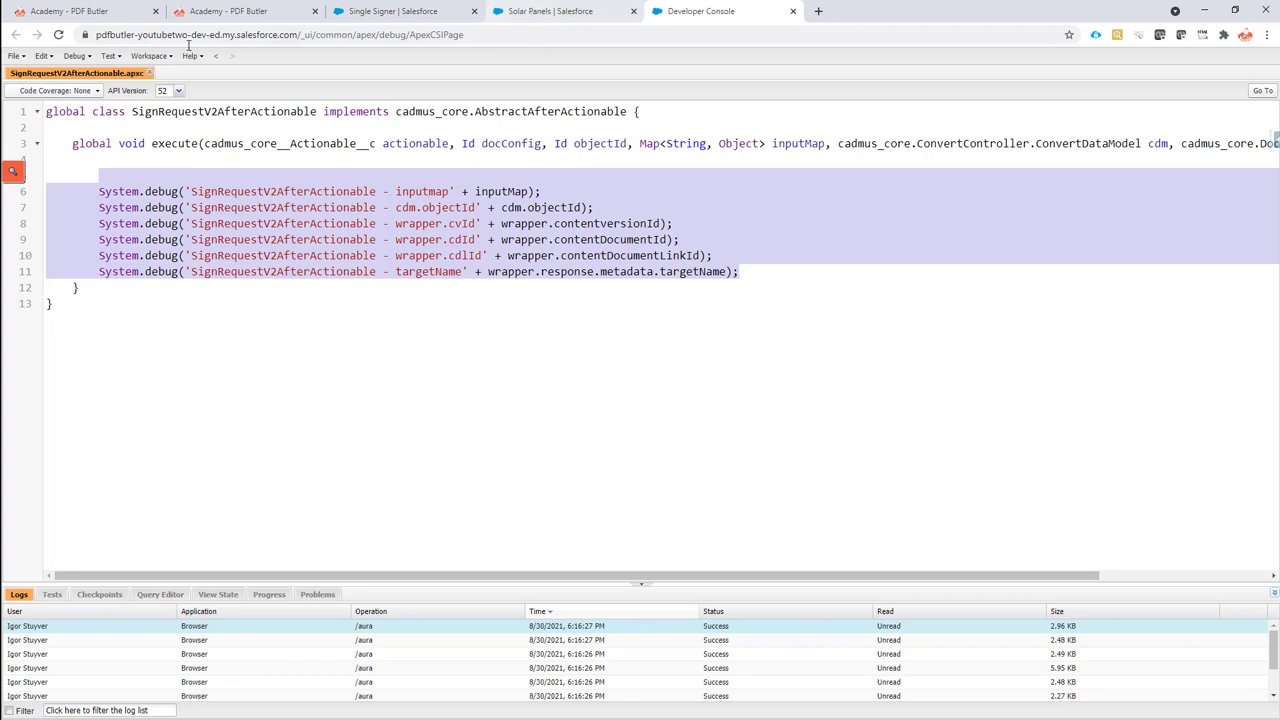
double_click(224, 112)
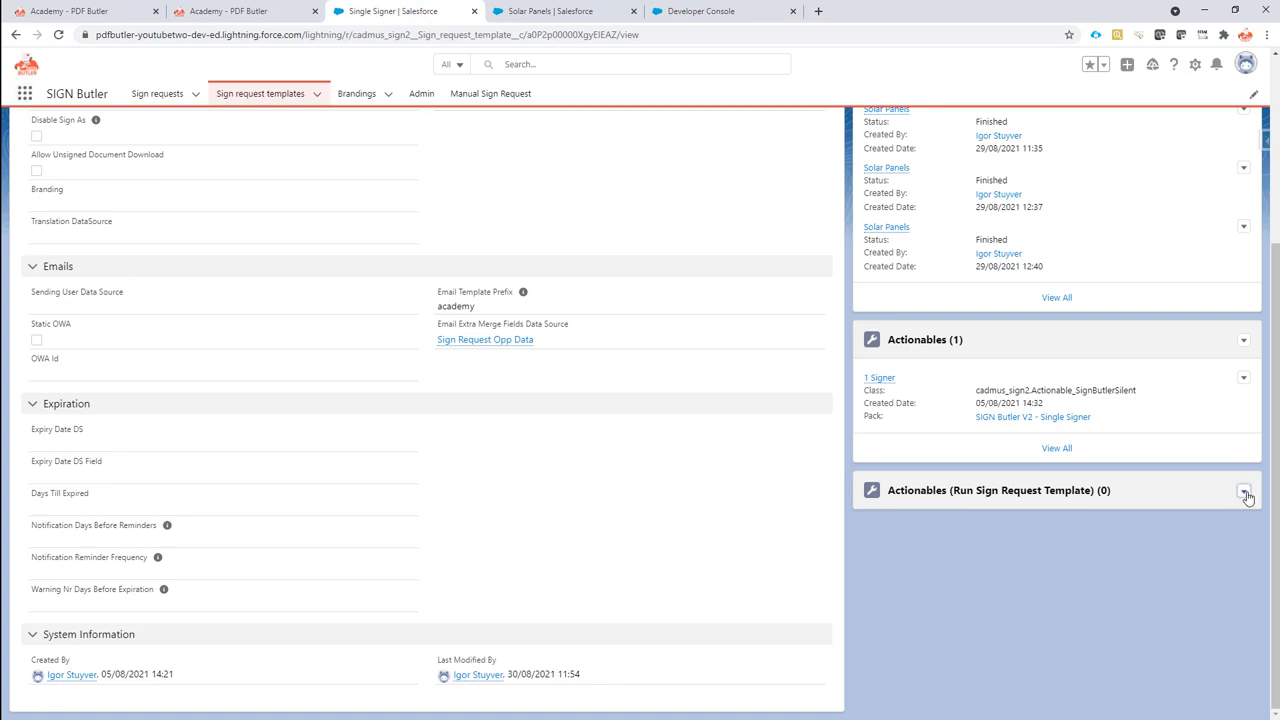
Start a New Actionable with record type Run Class and continue to its details form.
click(1248, 496)
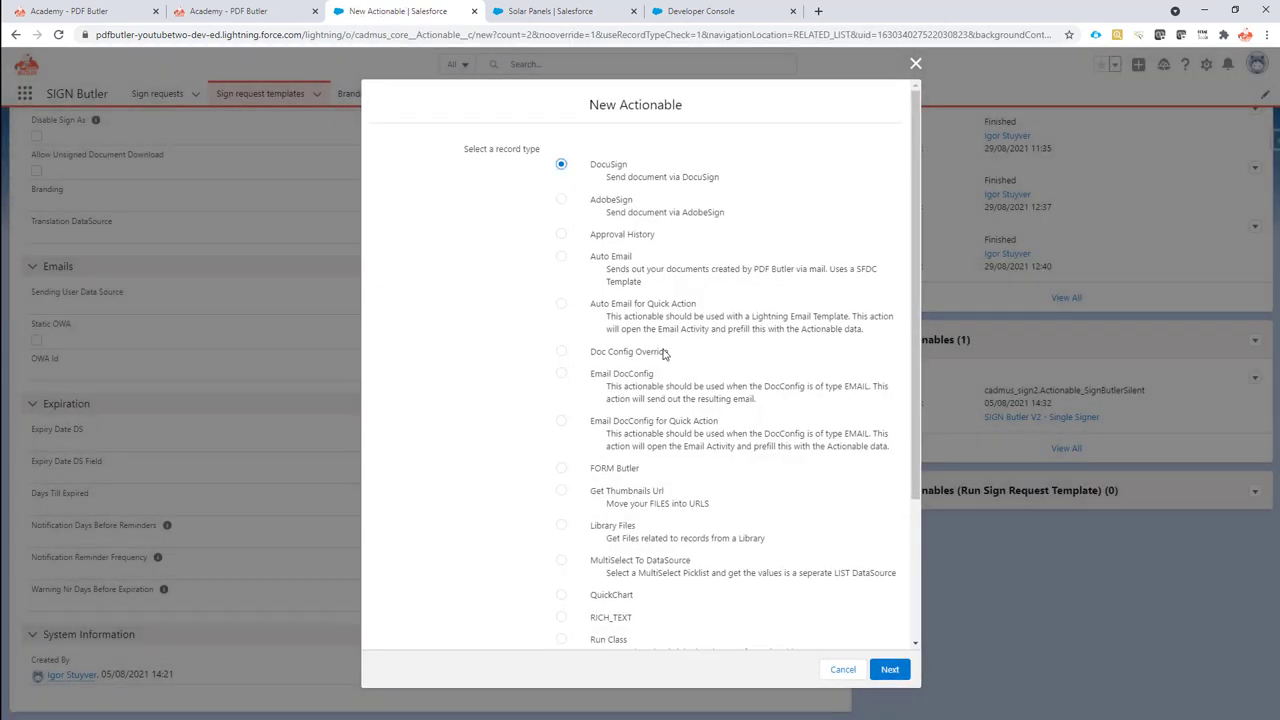
scroll(down, 3)
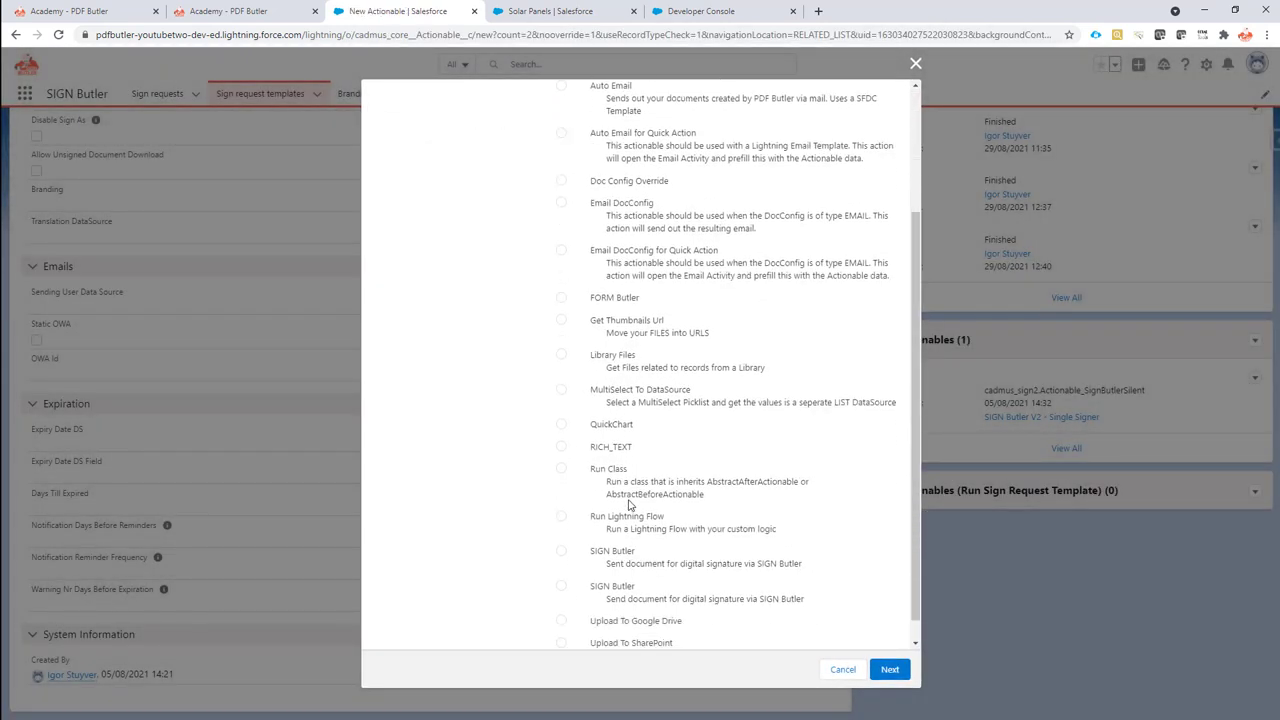
click(560, 444)
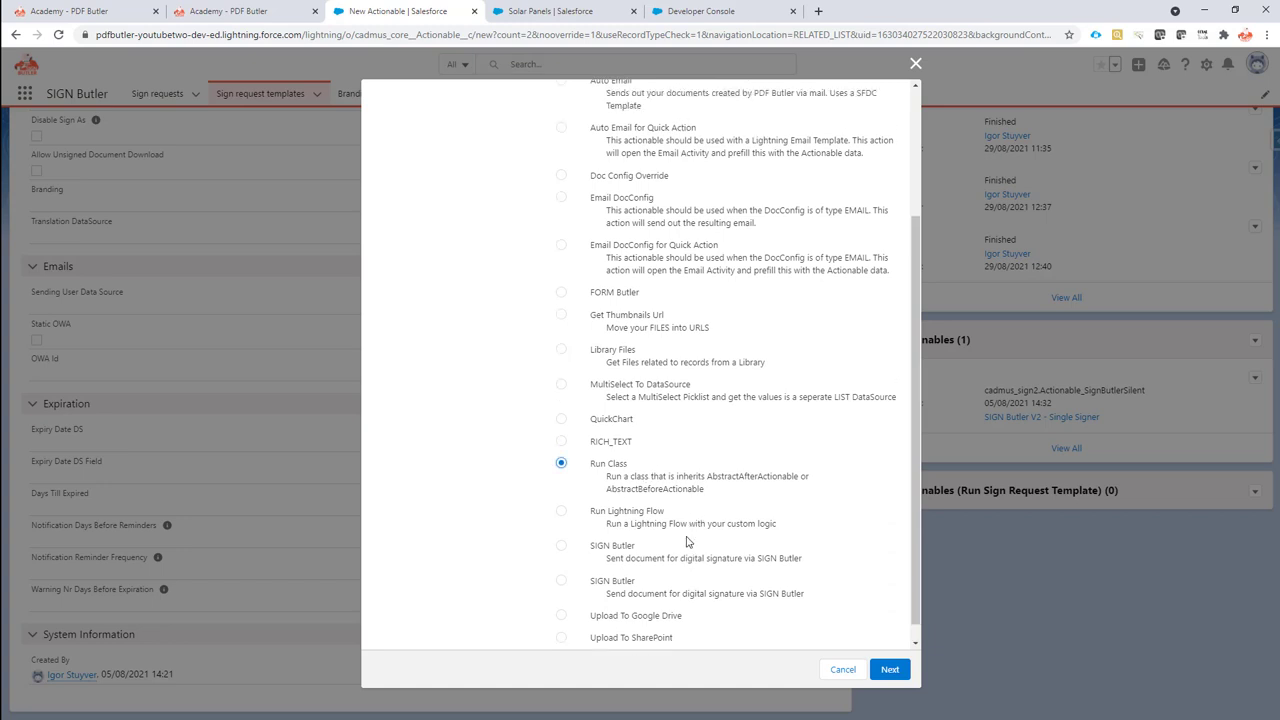
scroll(up, 3)
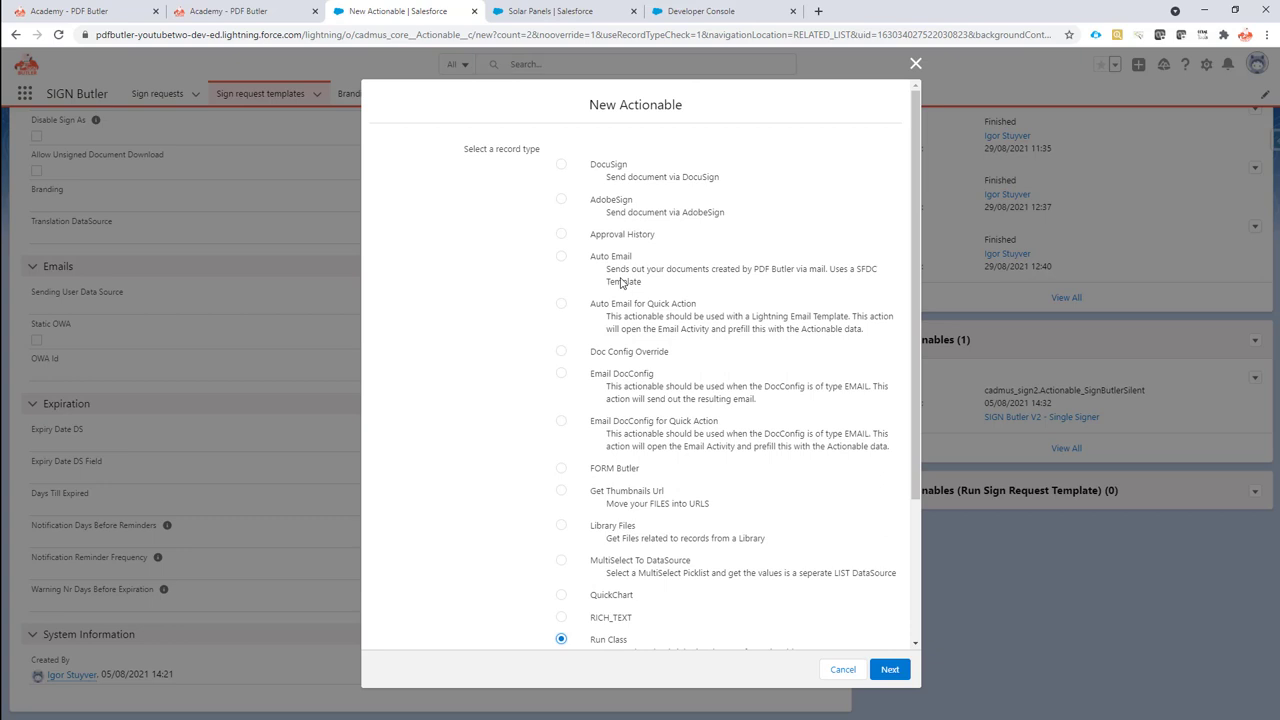
click(560, 256)
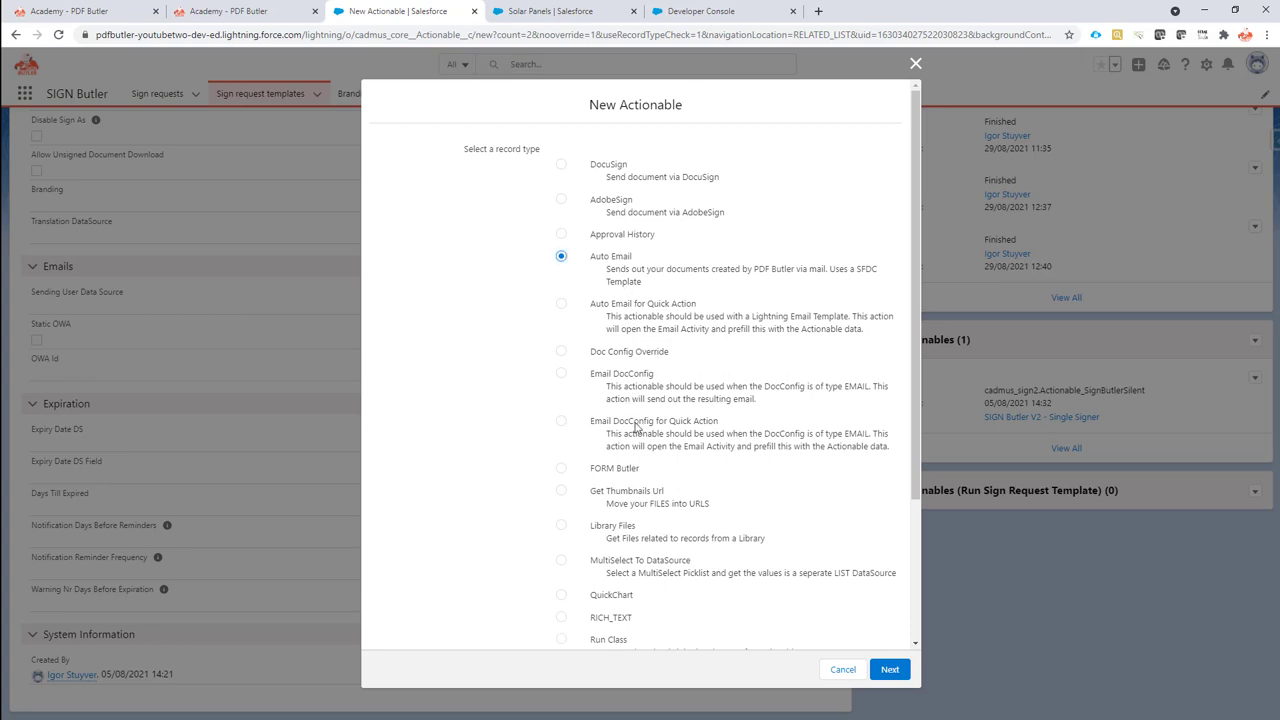
scroll(down, 3)
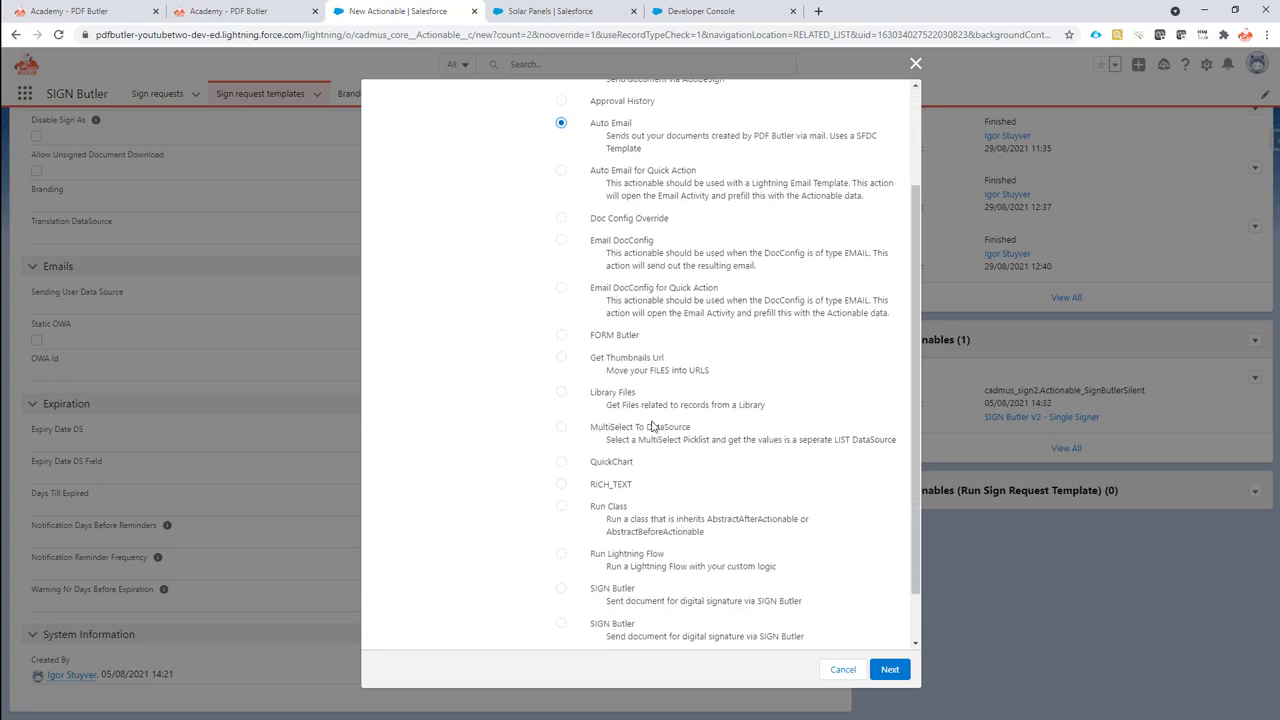
click(560, 552)
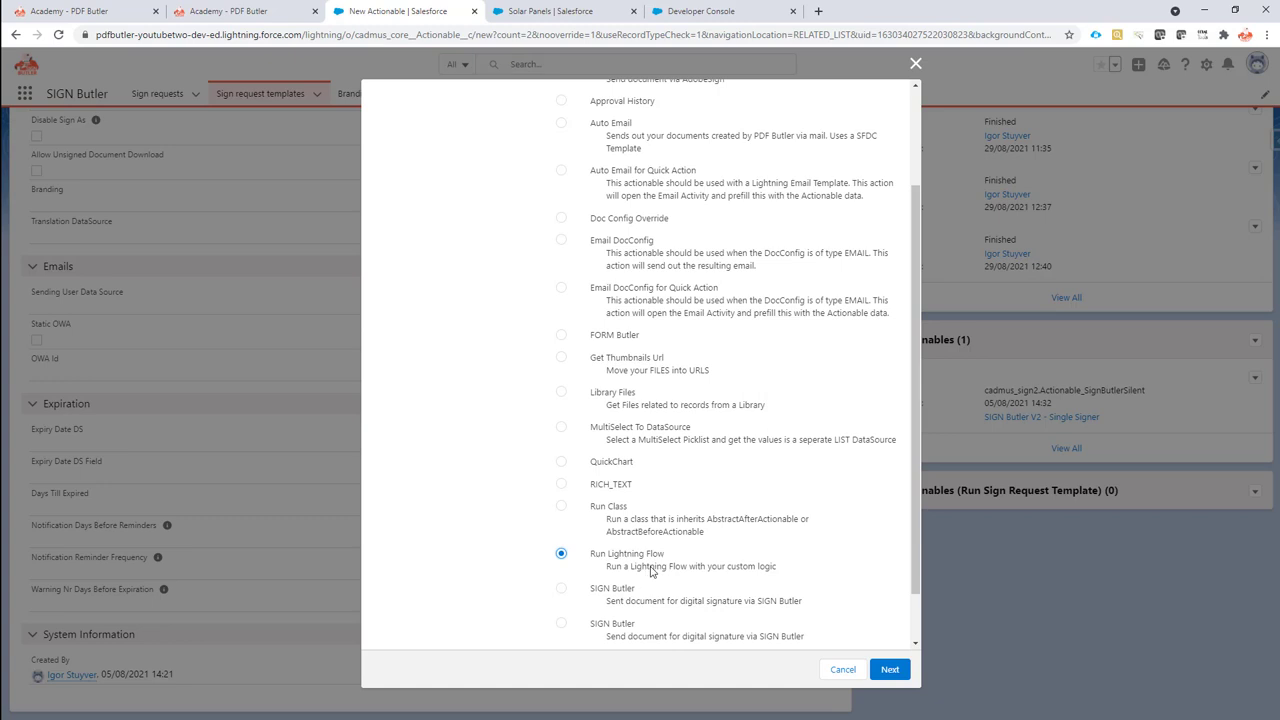
click(560, 504)
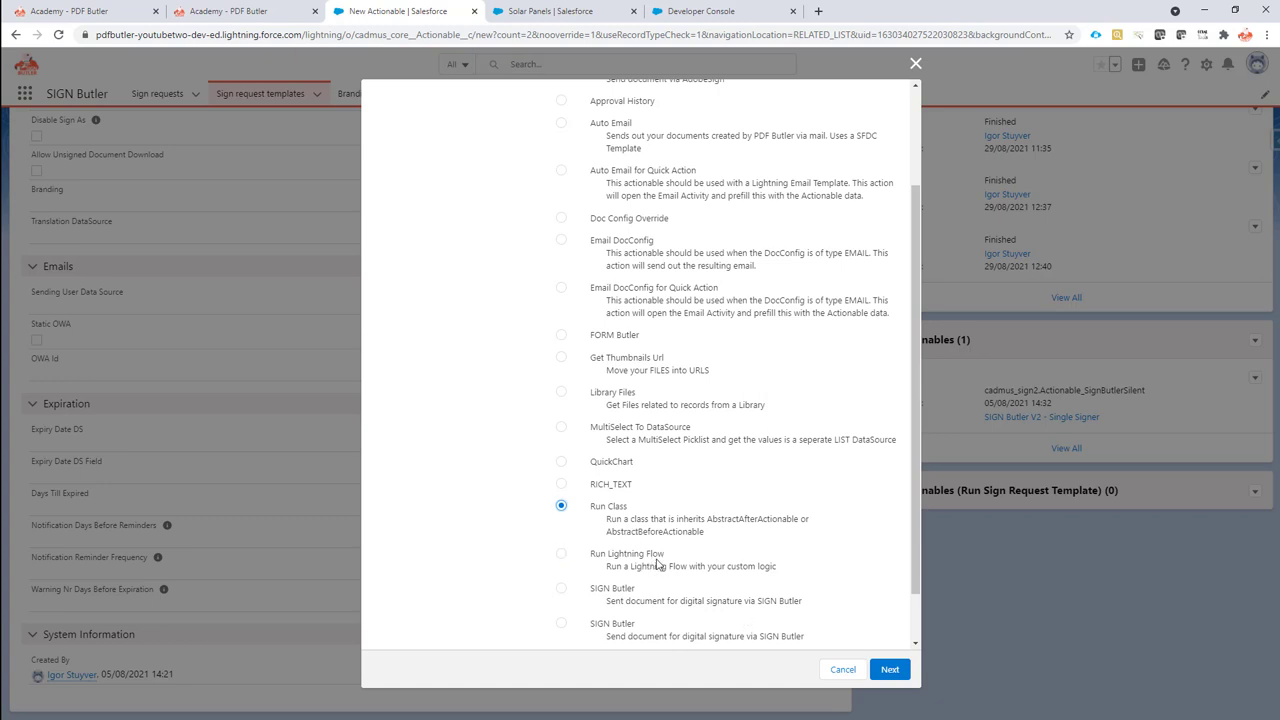
click(888, 668)
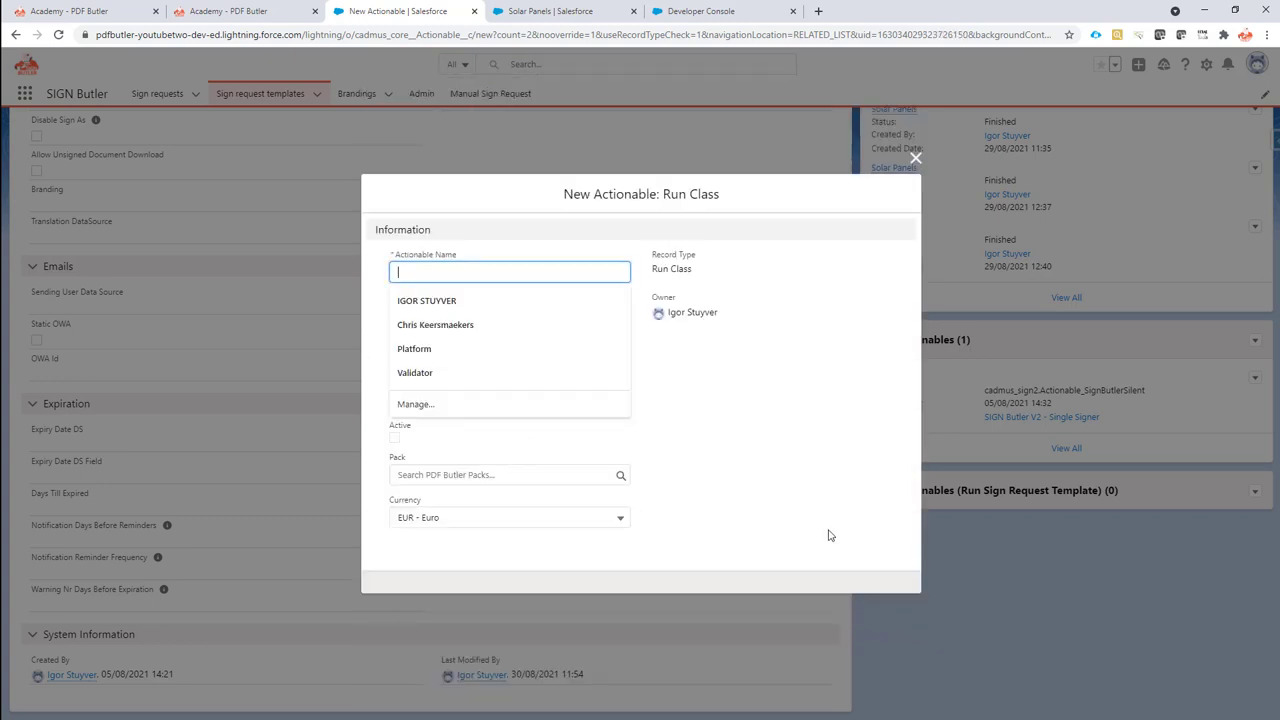
Name the actionable 'Print variables' with class SignRequestV2AfterActionable.
text(Pr)
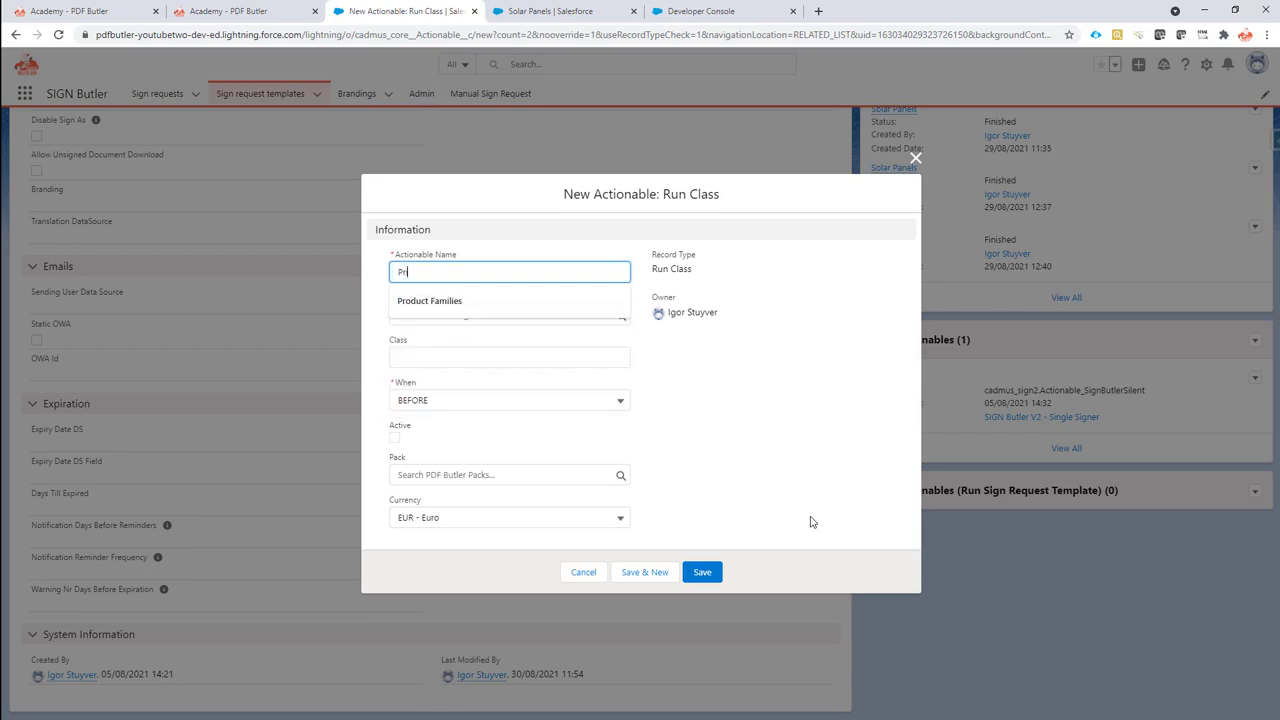
text(Print variables)
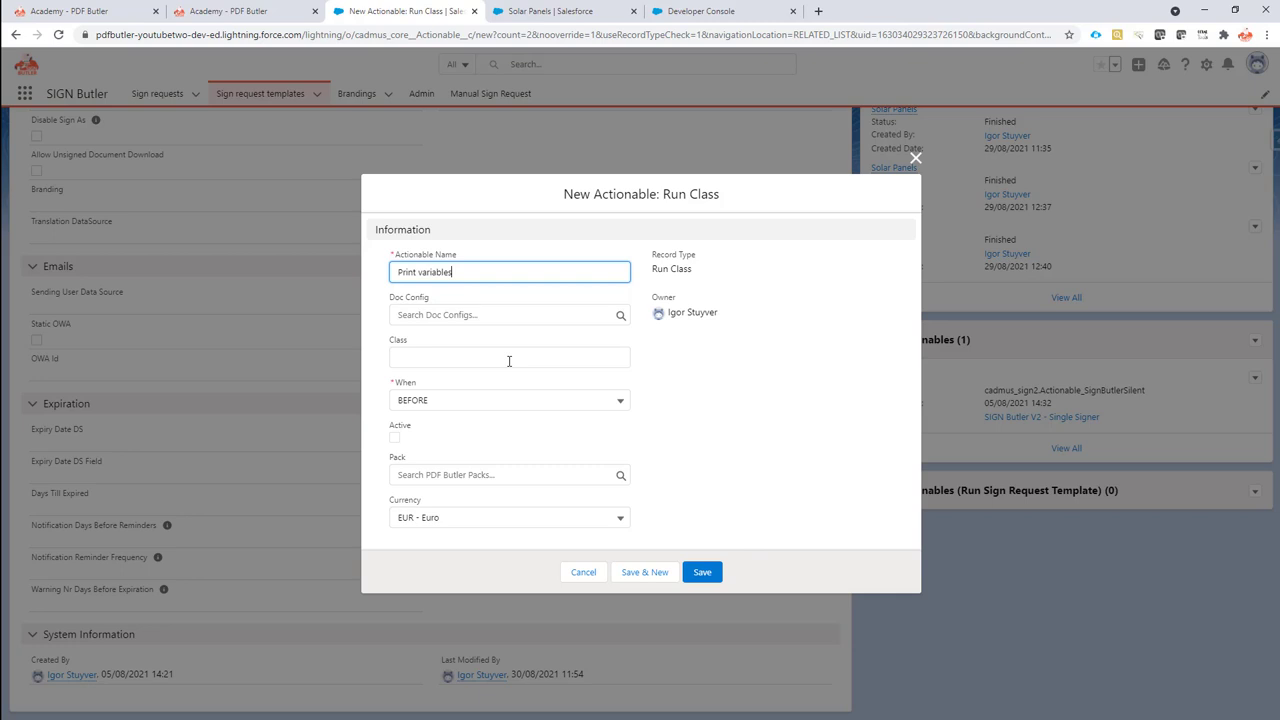
text(SignRequestV2AfterActionable)
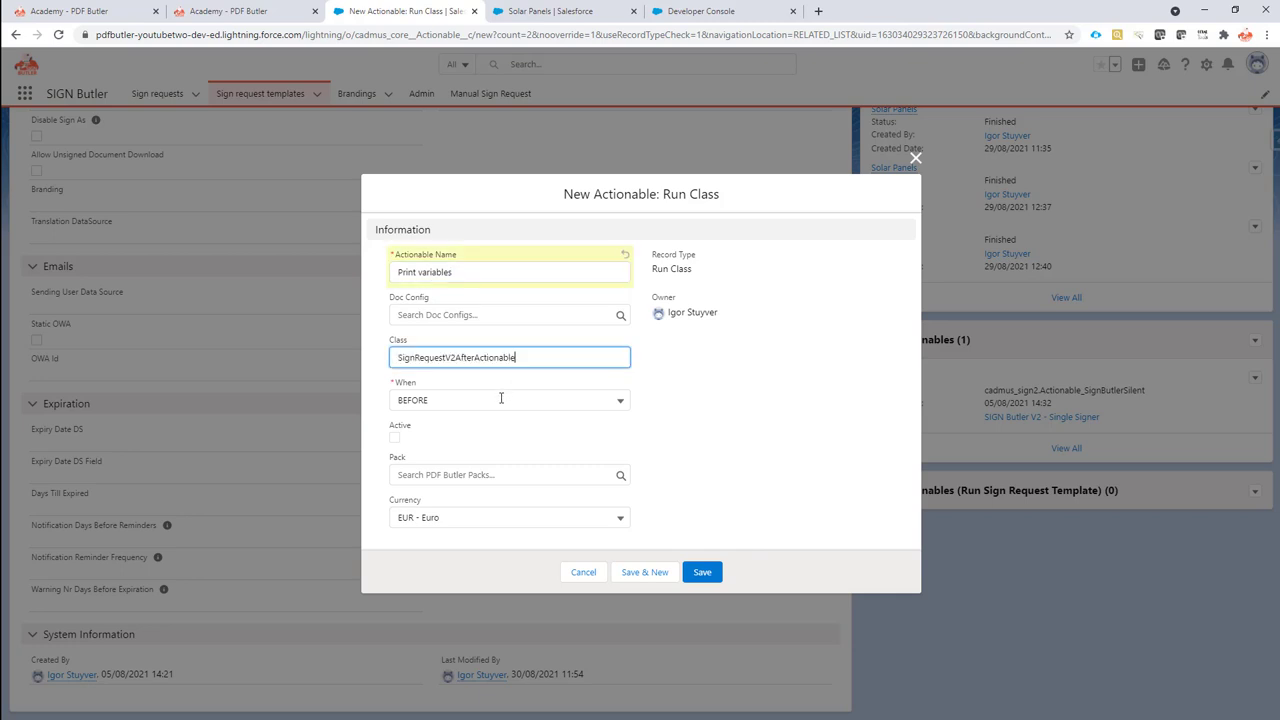
Set When to AFTER, mark it Active, and save the actionable.
click(508, 400)
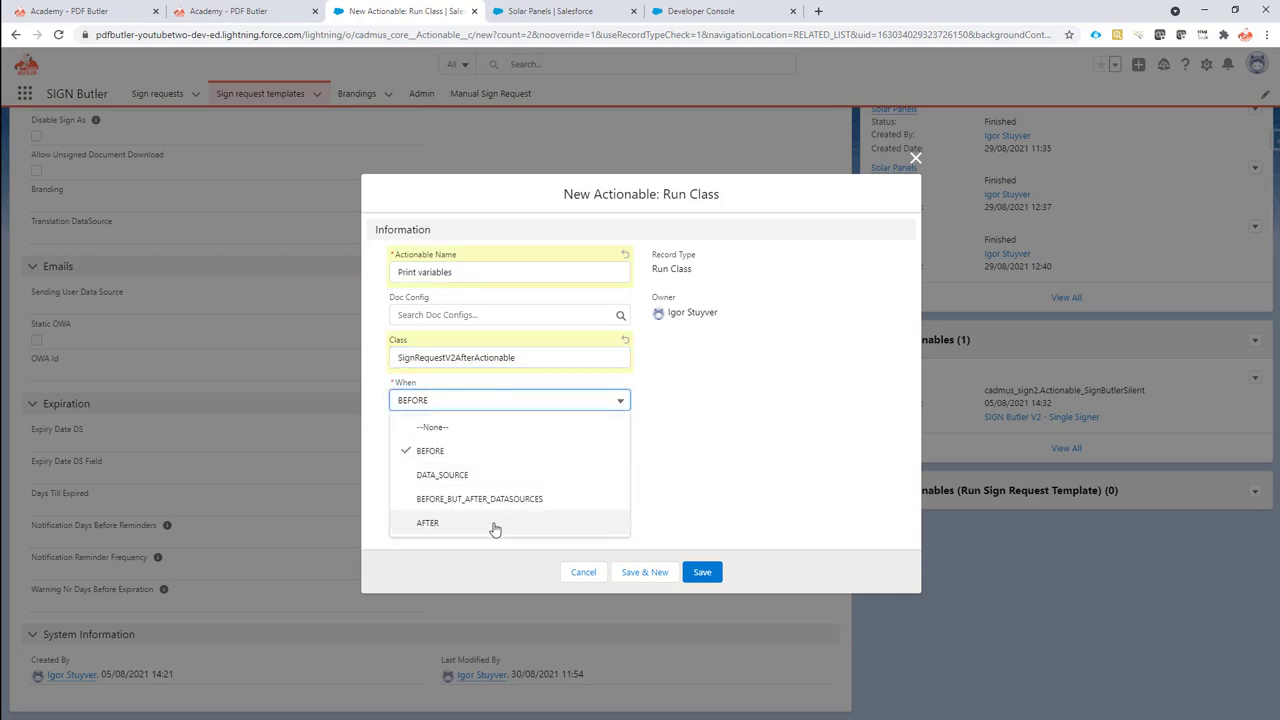
click(428, 522)
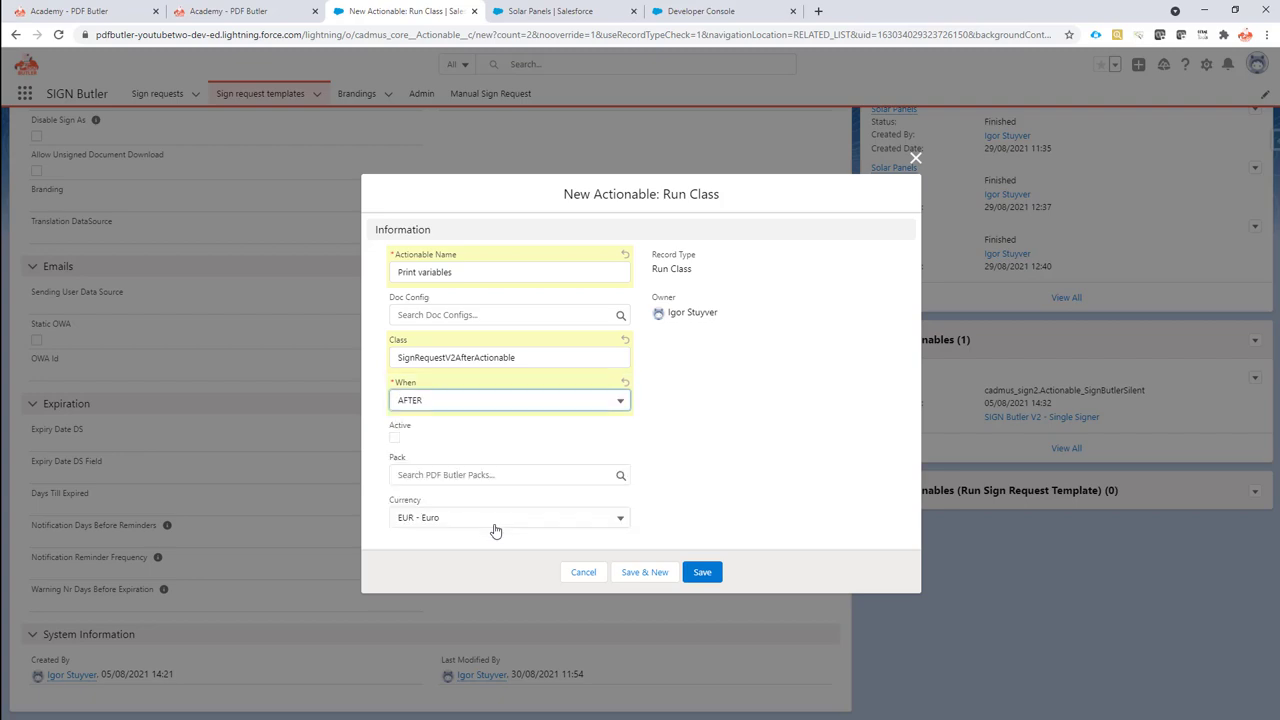
click(394, 436)
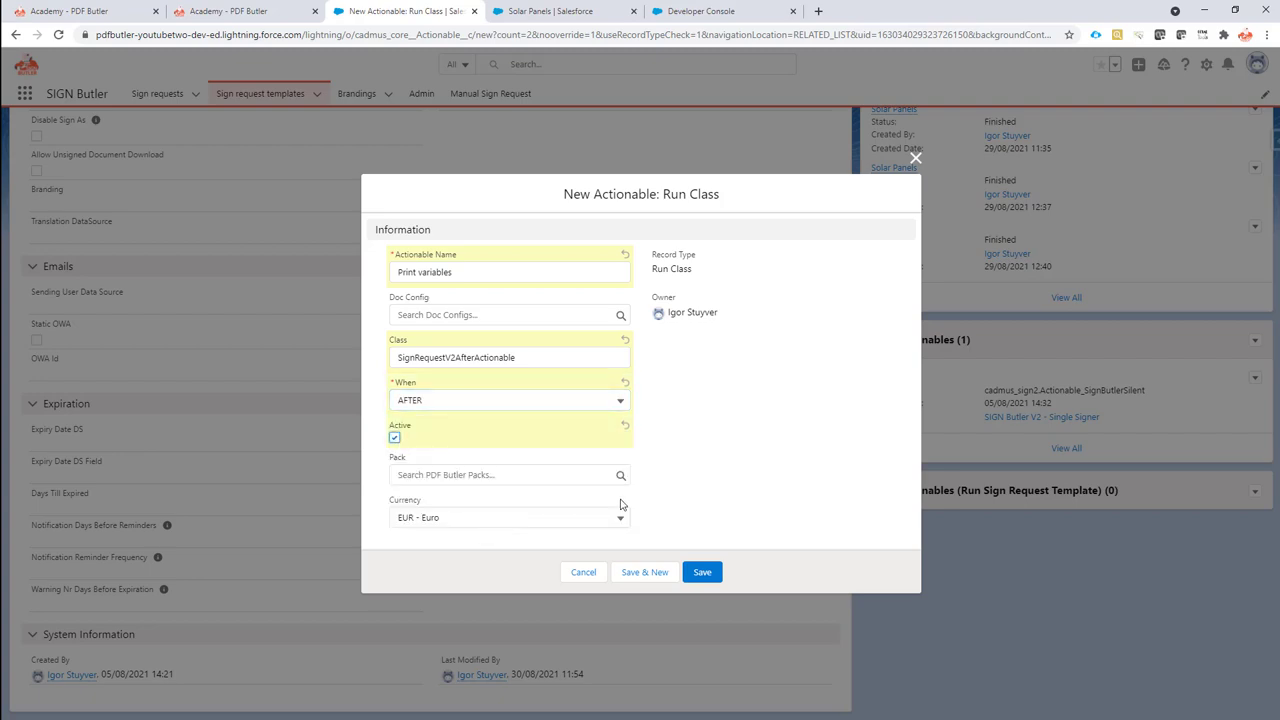
click(702, 572)
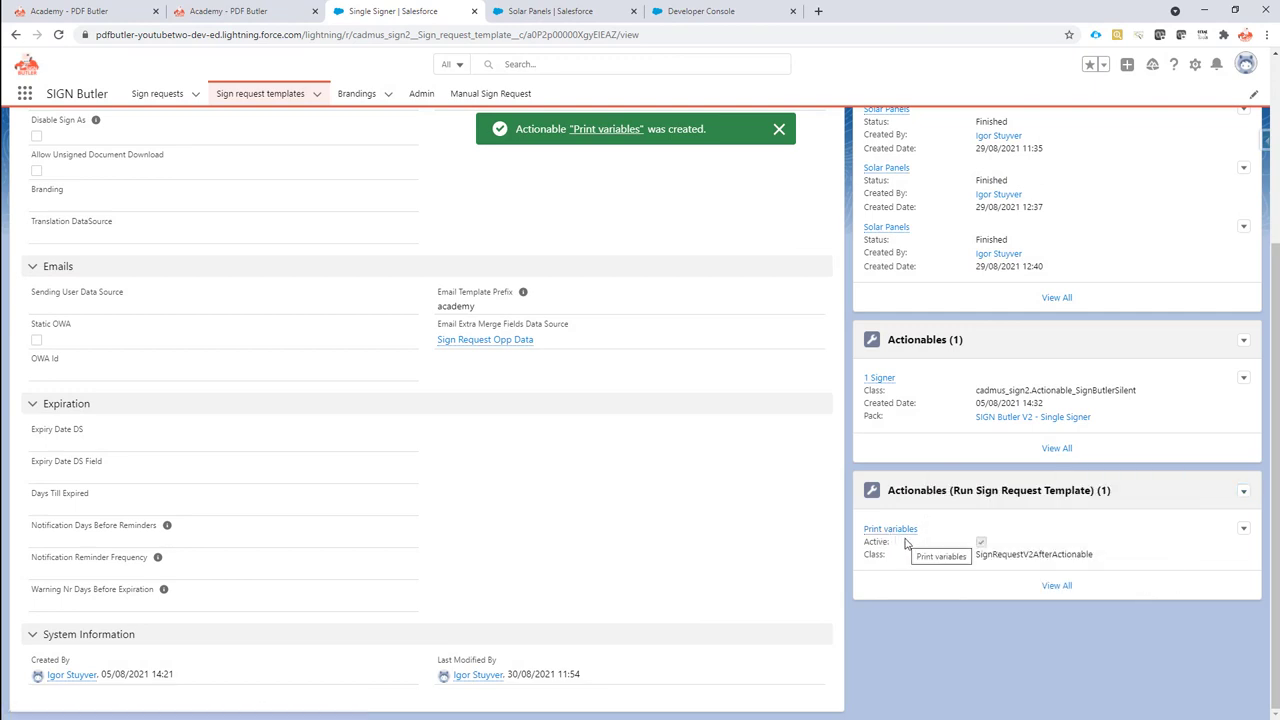
Dismiss the 'Actionable was created' toast, leaving Print variables in the related list.
click(780, 128)
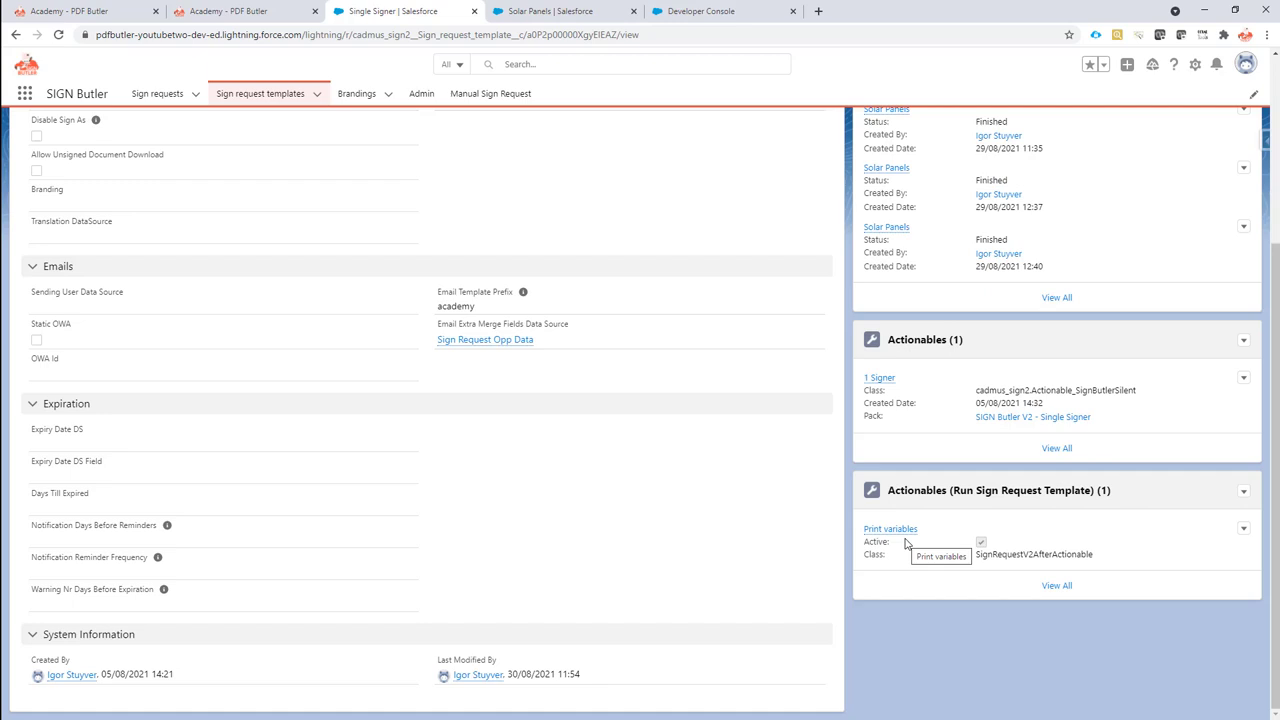
mouse_move(710, 292)
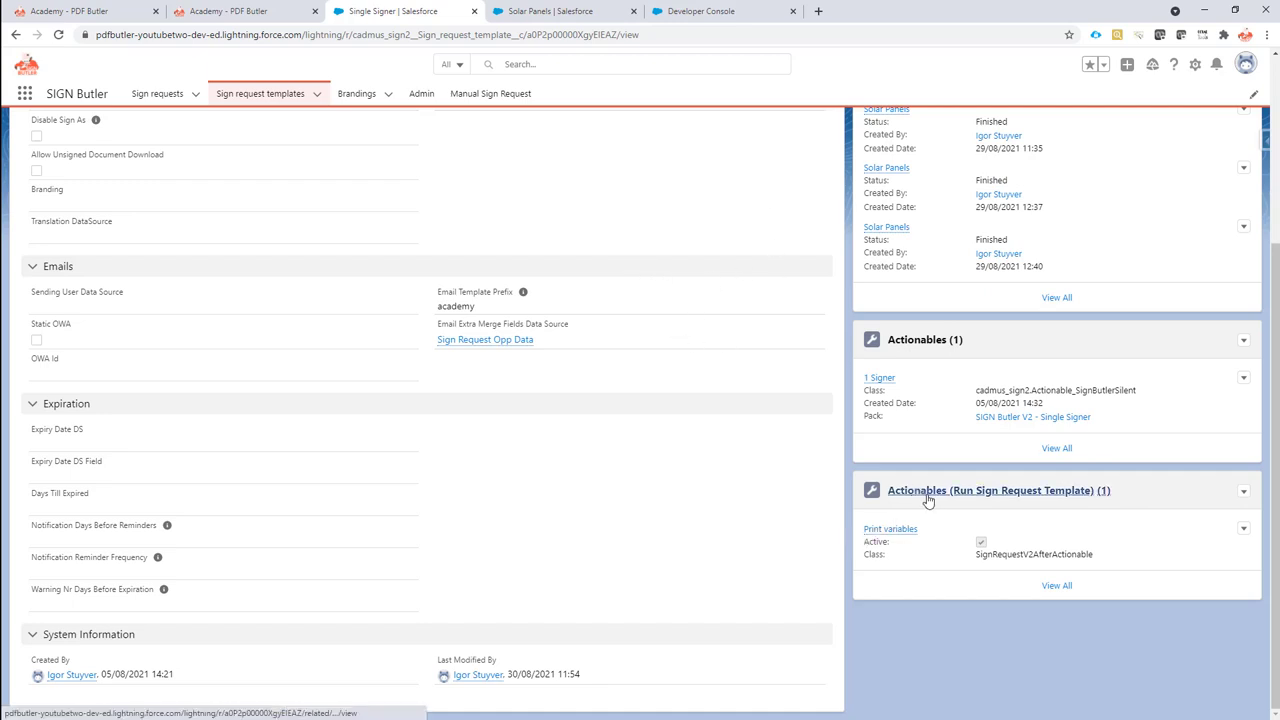
mouse_move(888, 528)
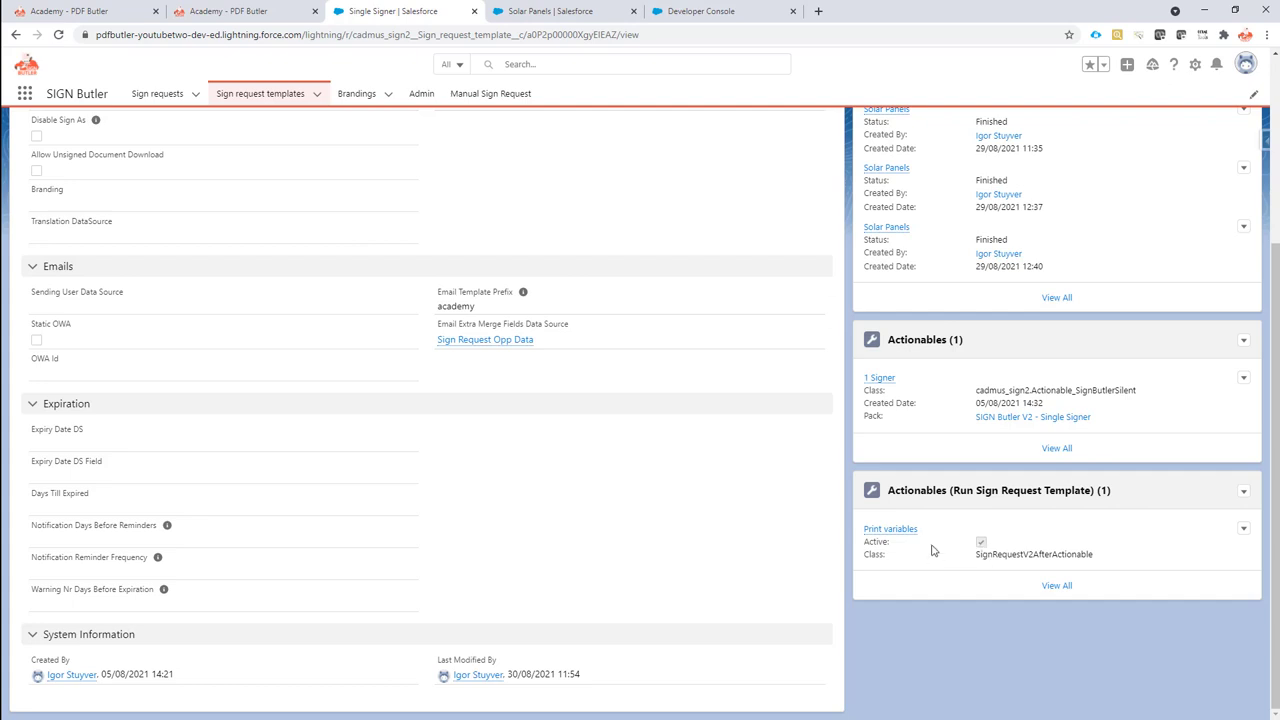
mouse_move(960, 512)
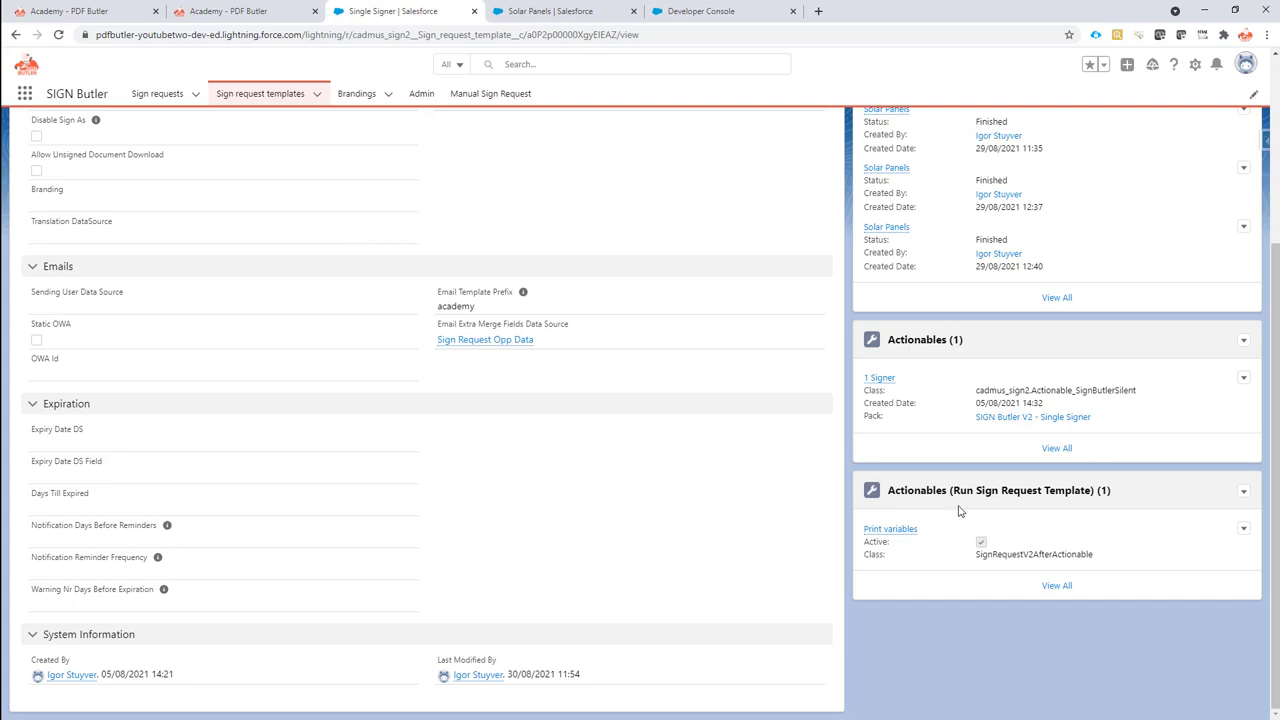